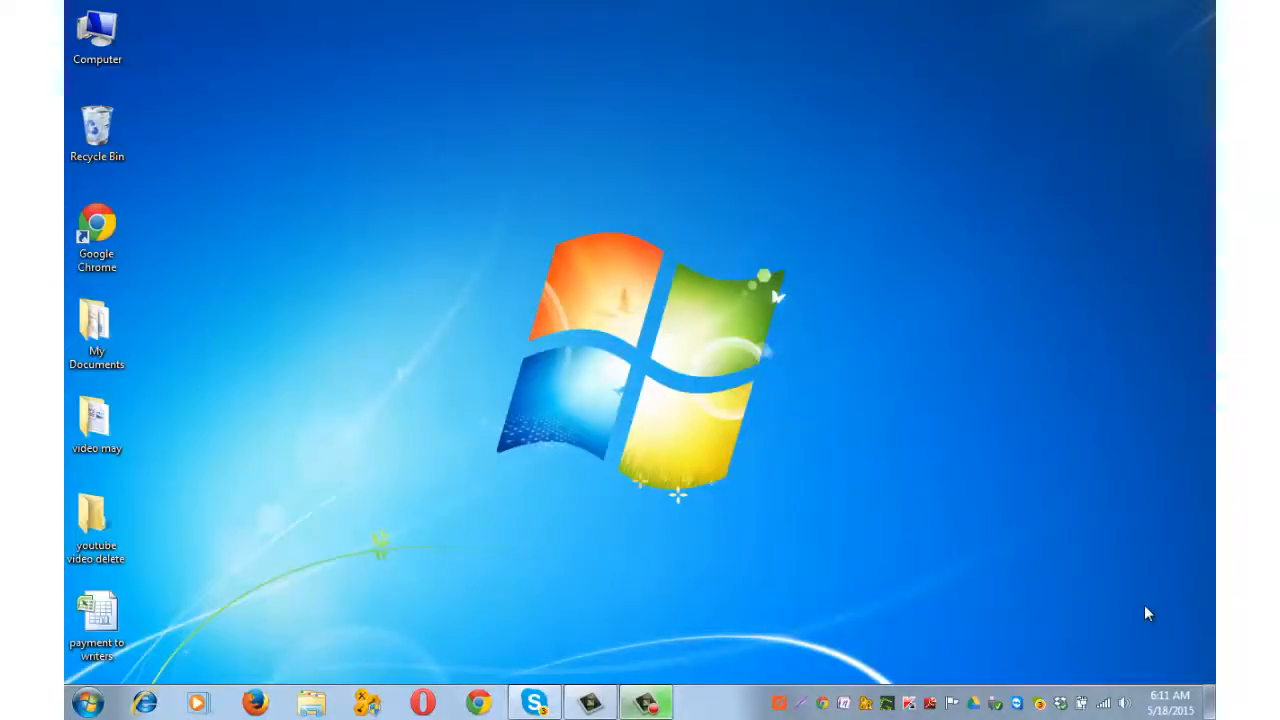
Launch Disk Management via diskmgmt.msc from the Run dialog.
key("win+r")
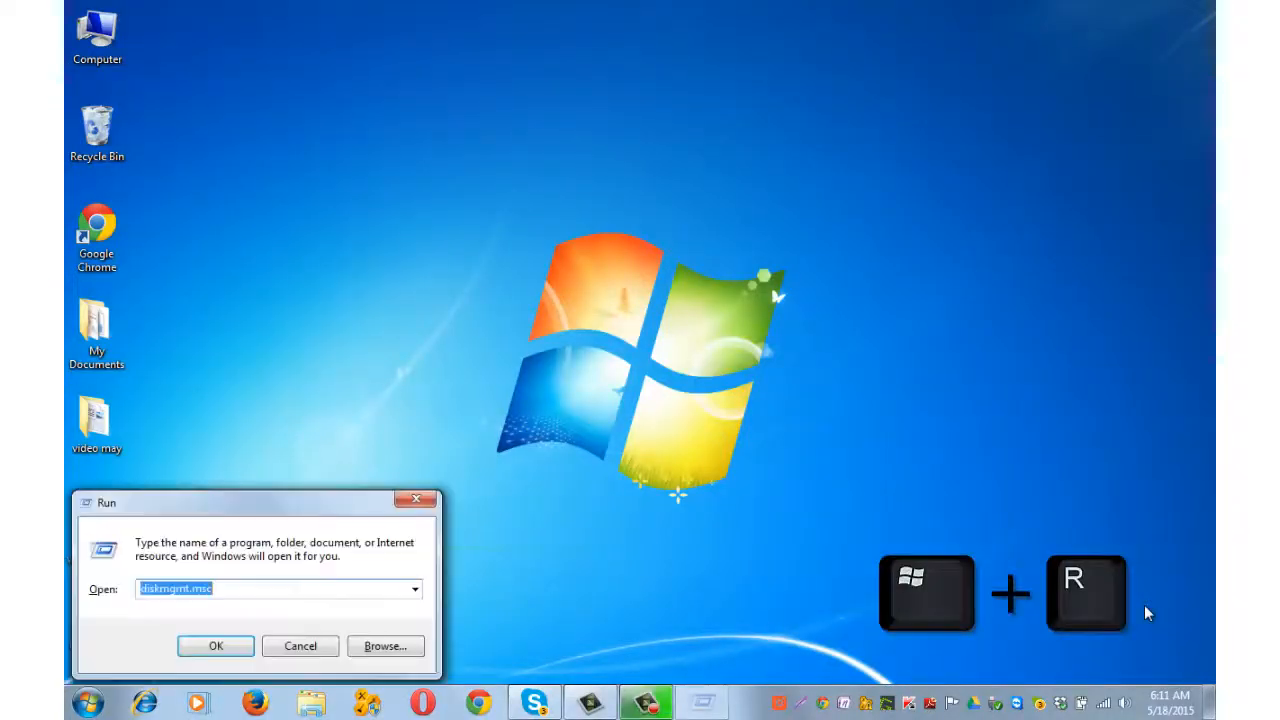
left_click_drag(104, 504, 480, 80)
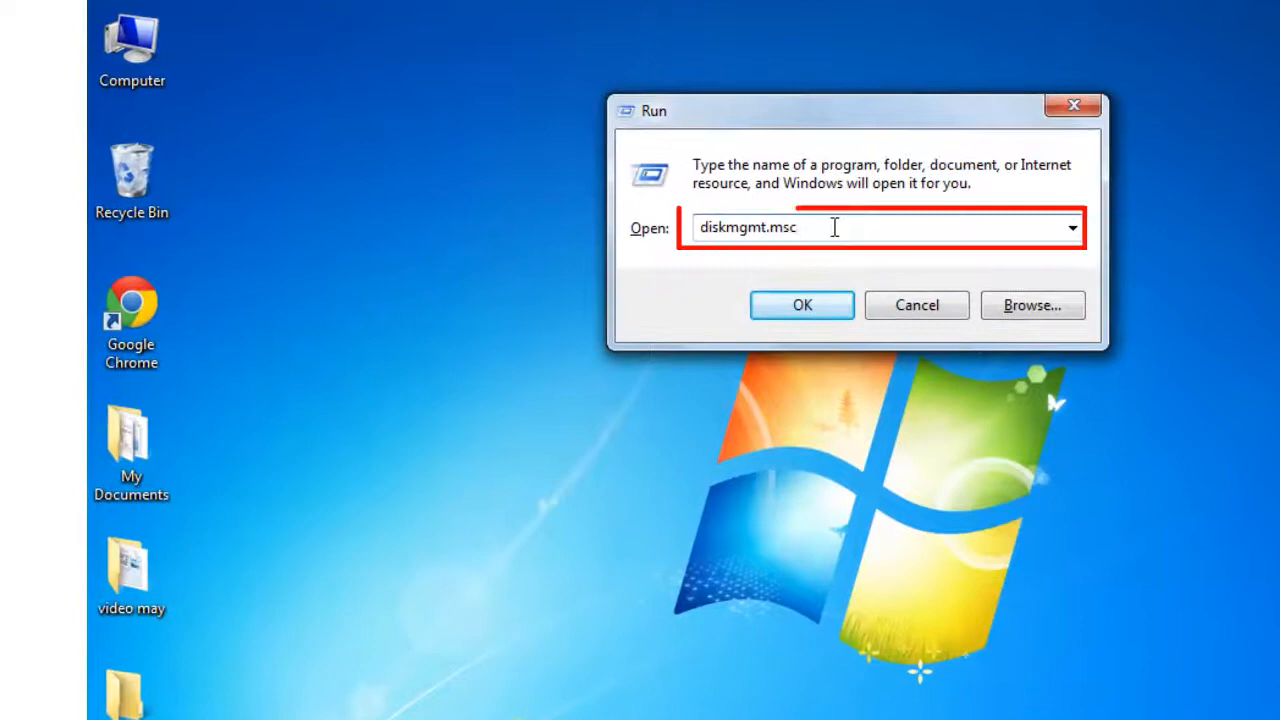
left_click(800, 304)
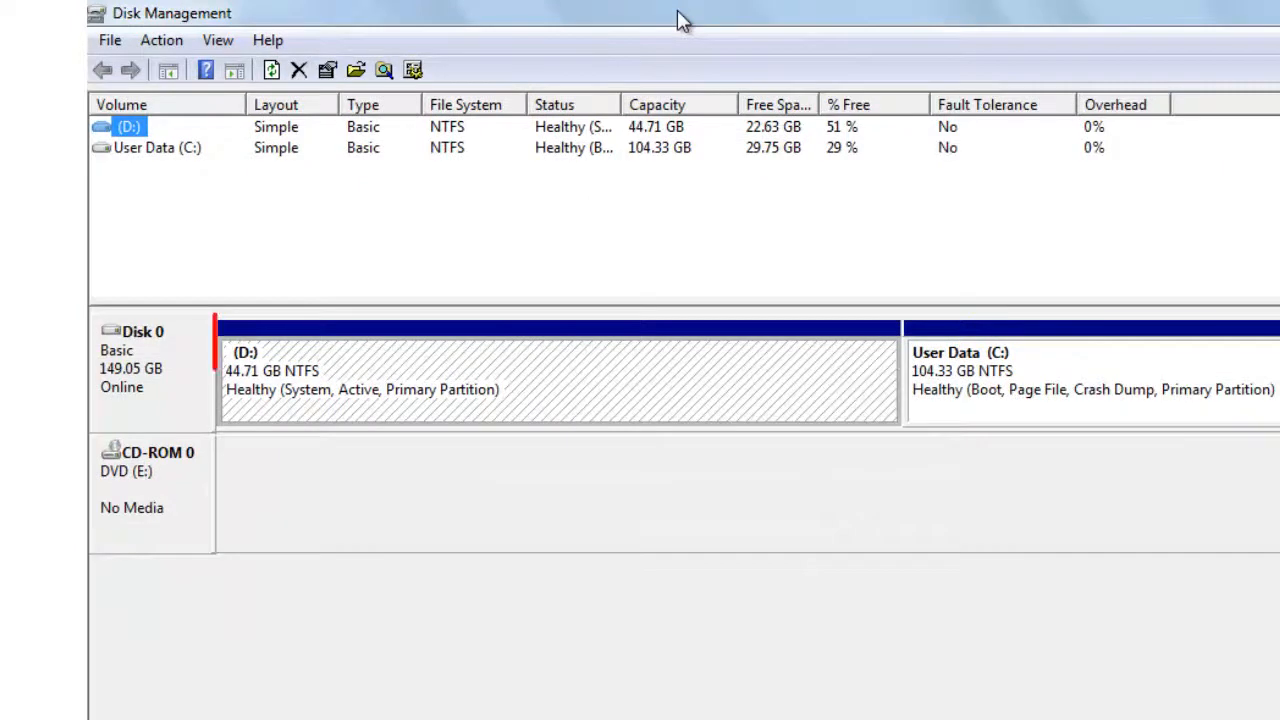
Remove the drive letter from the 44.71 GB D: partition, confirming both in-use warnings.
left_click(540, 384)
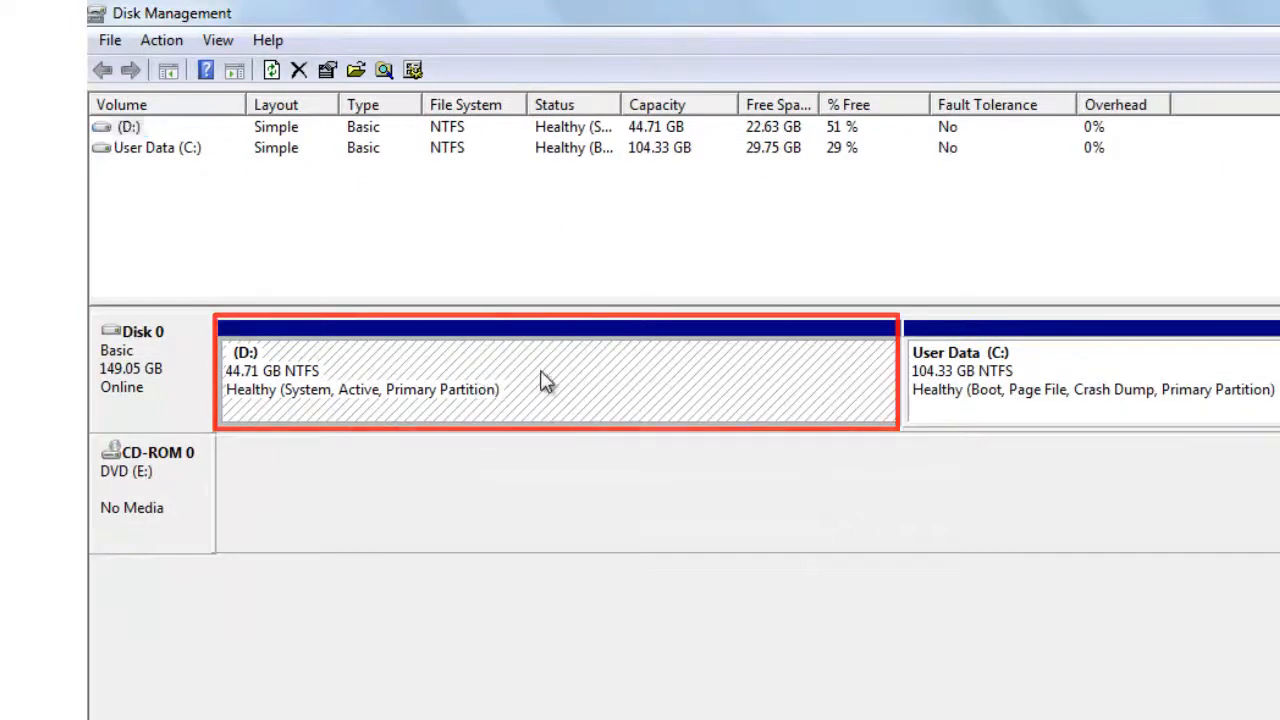
right_click(548, 380)
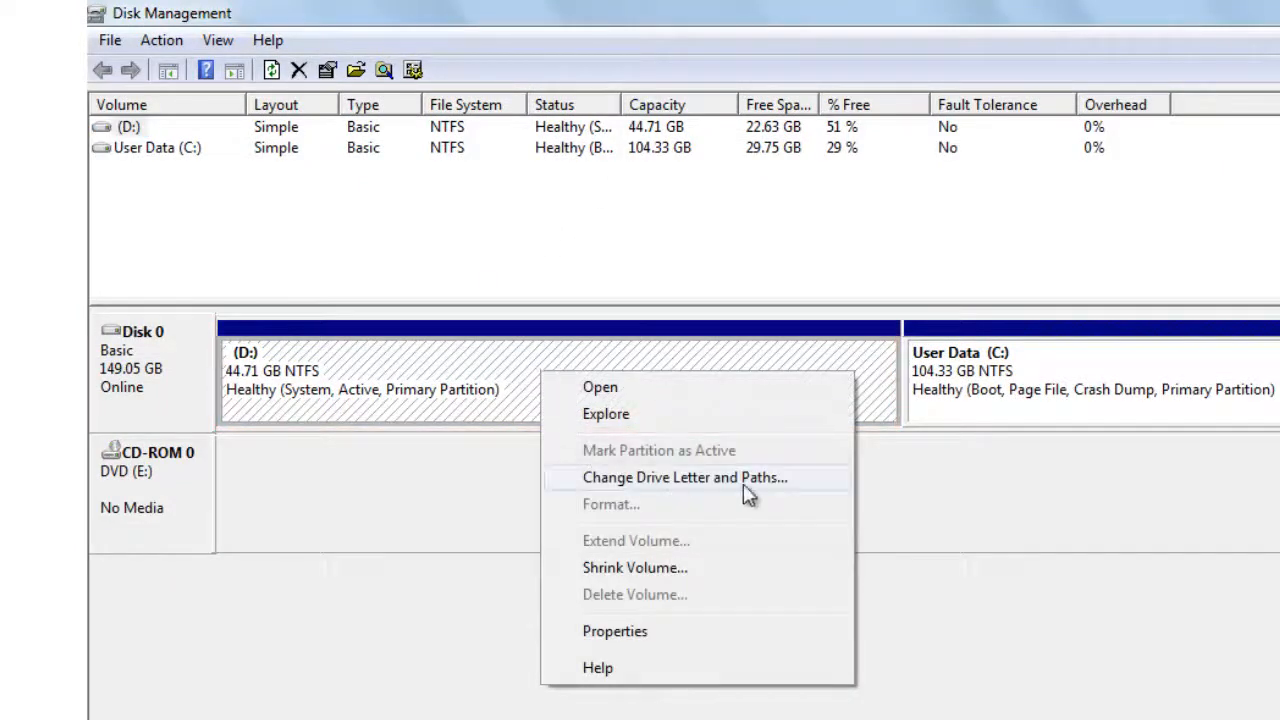
mouse_move(790, 482)
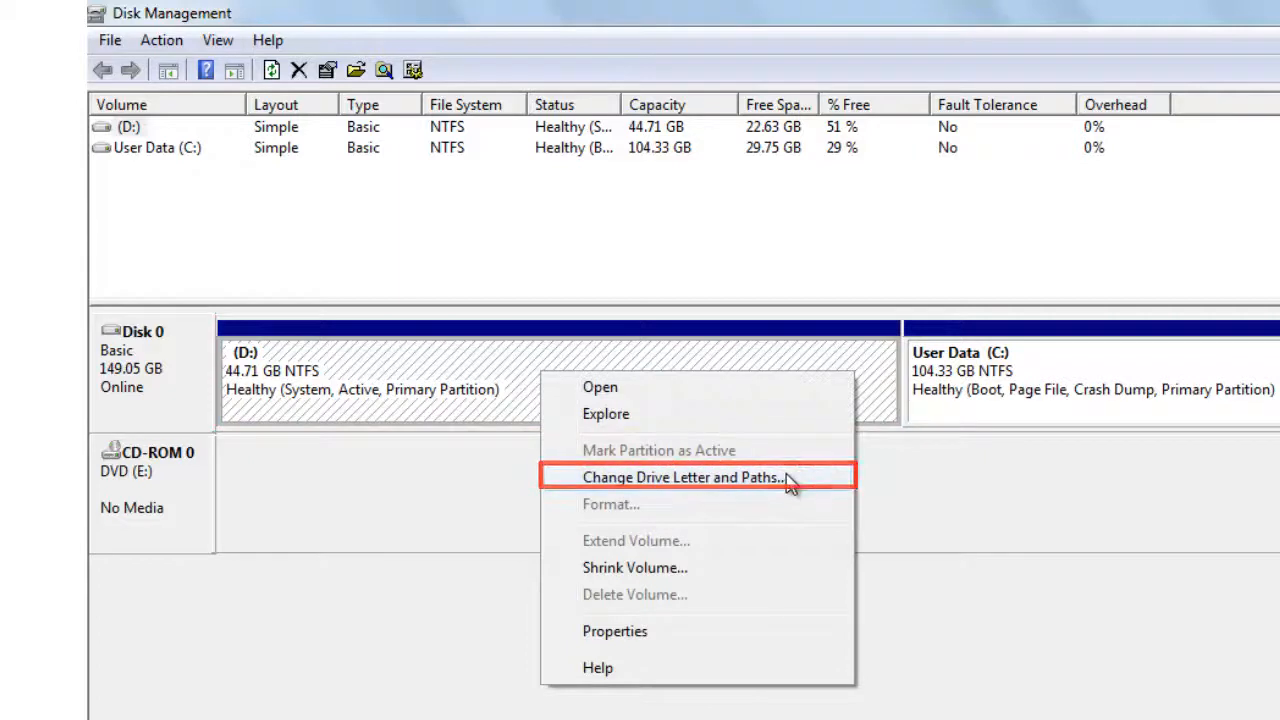
left_click(680, 476)
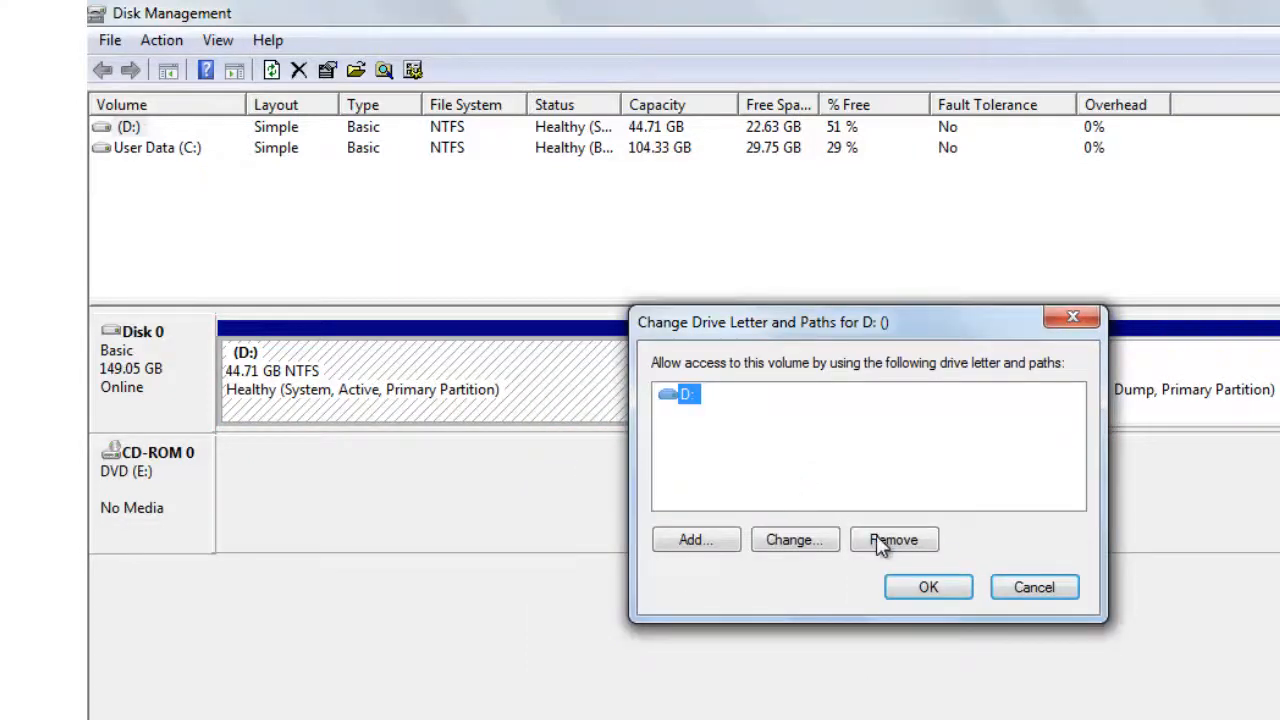
left_click(892, 540)
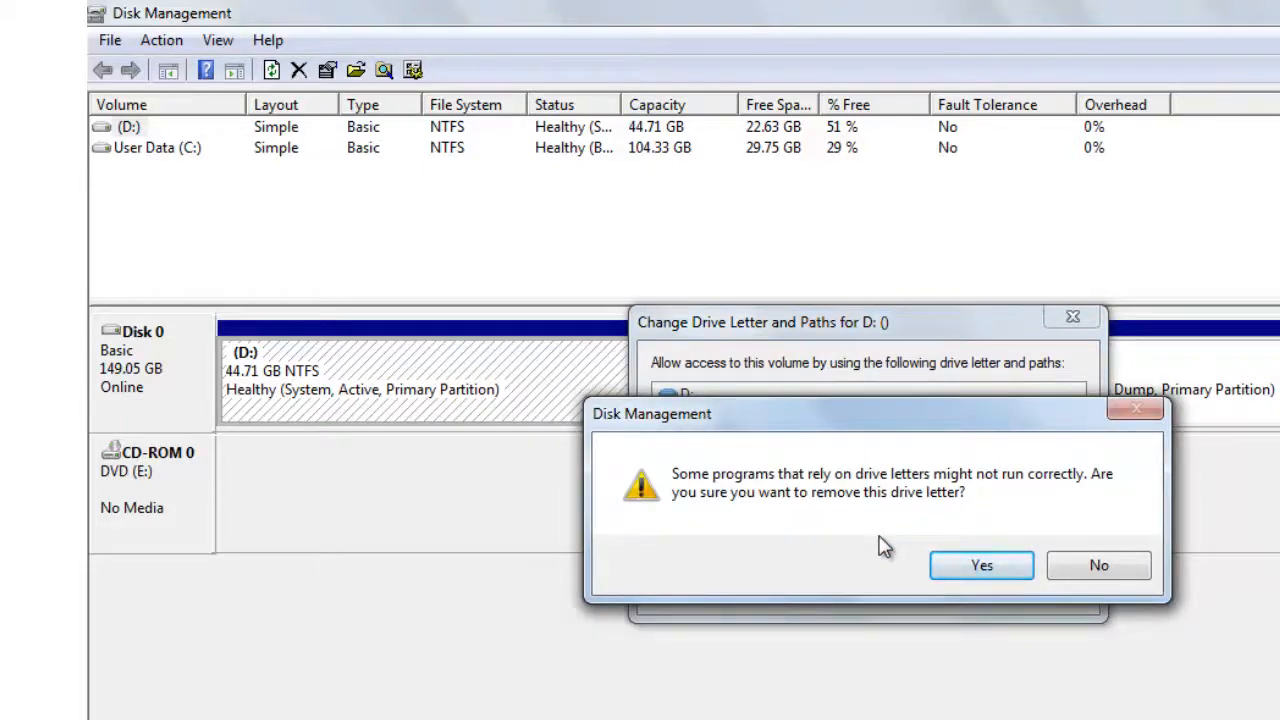
left_click(980, 564)
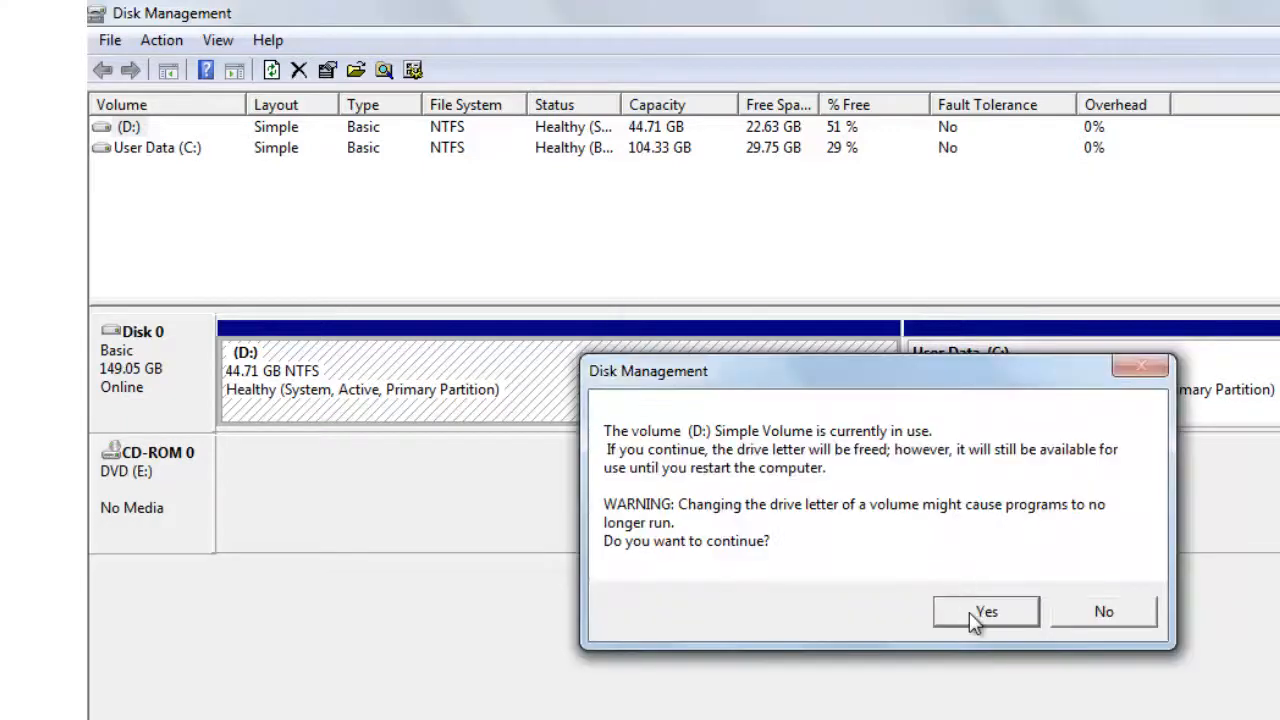
left_click(984, 612)
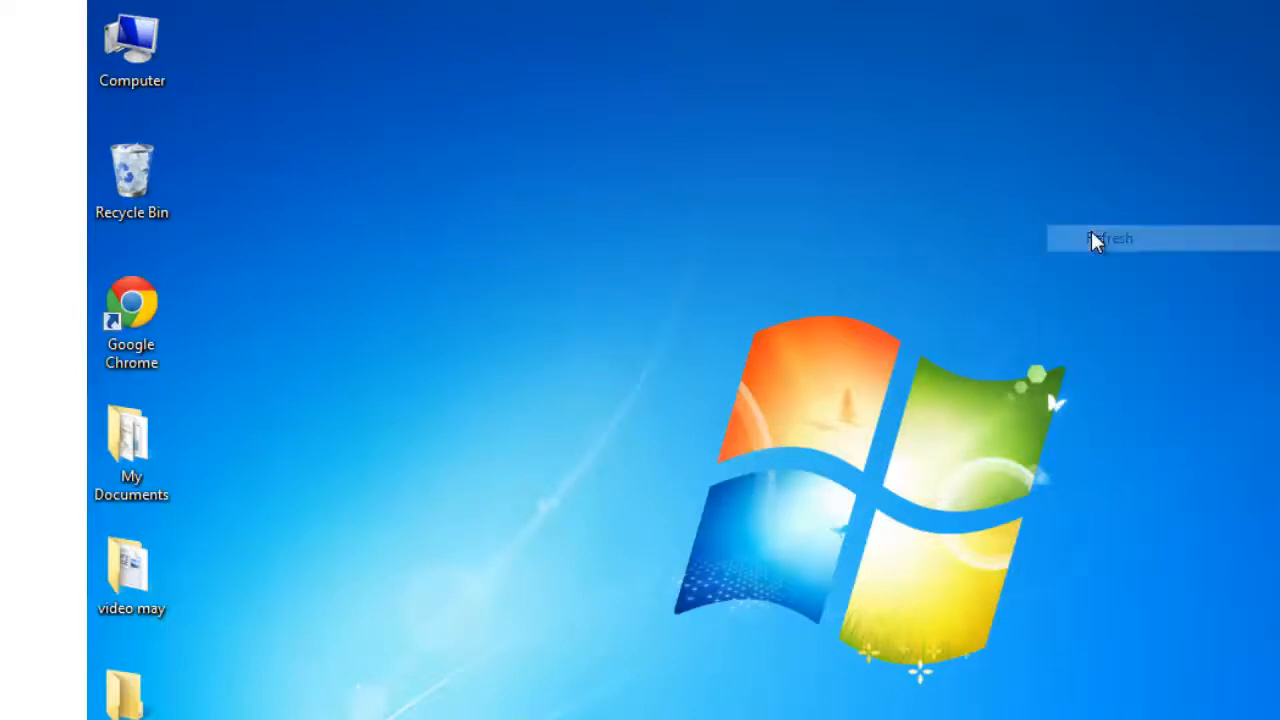
Check Computer now lists only C: and E:, then relaunch Disk Management via diskmgmt.msc.
double_click(132, 40)
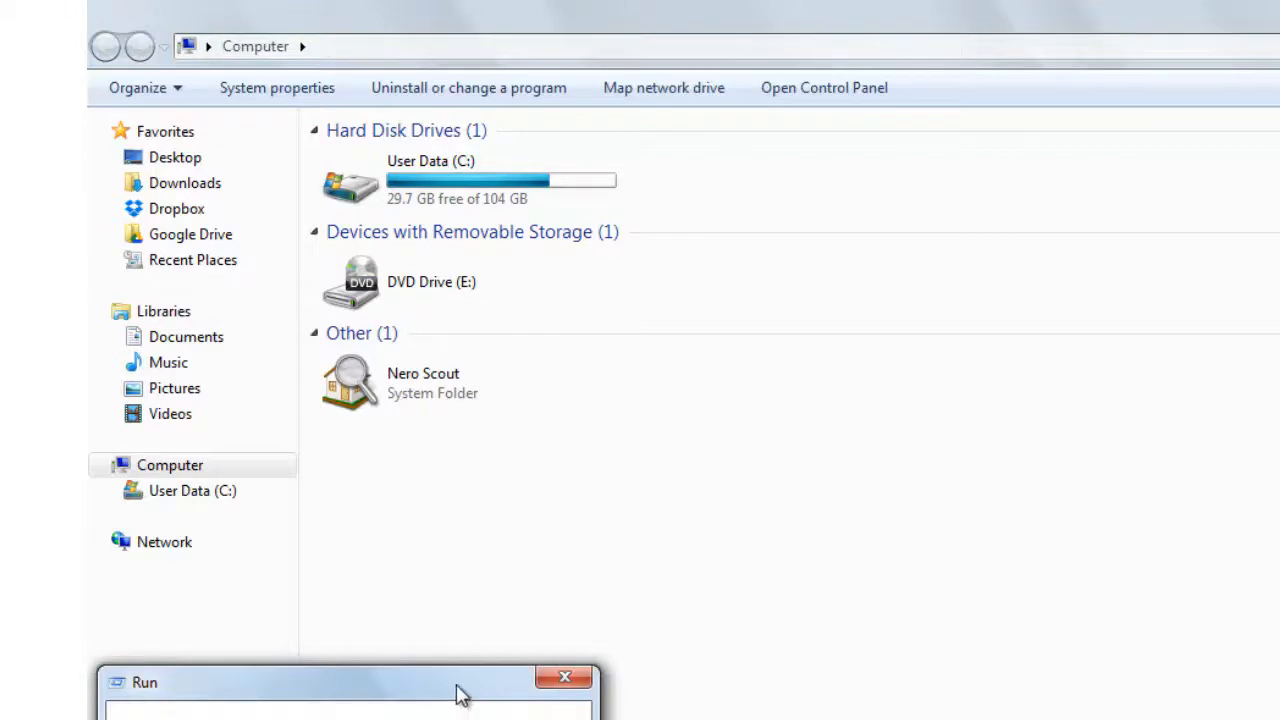
type("diskmgmt.msc")
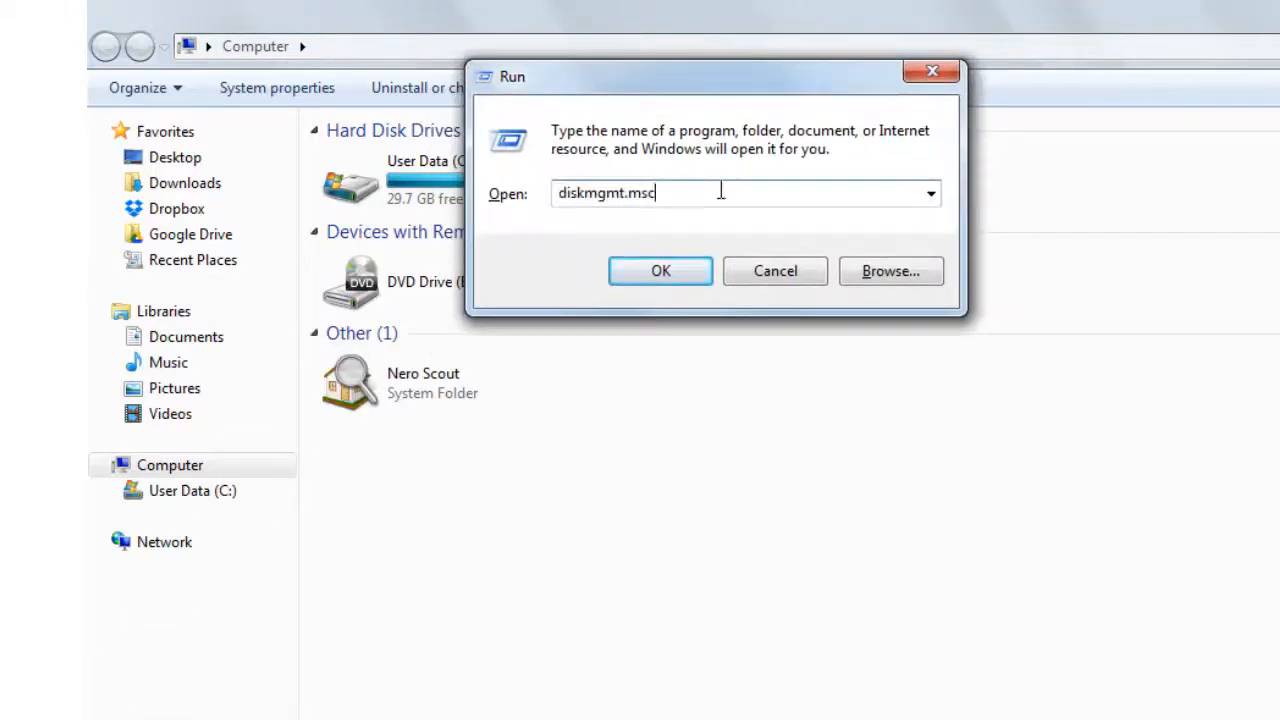
left_click(660, 272)
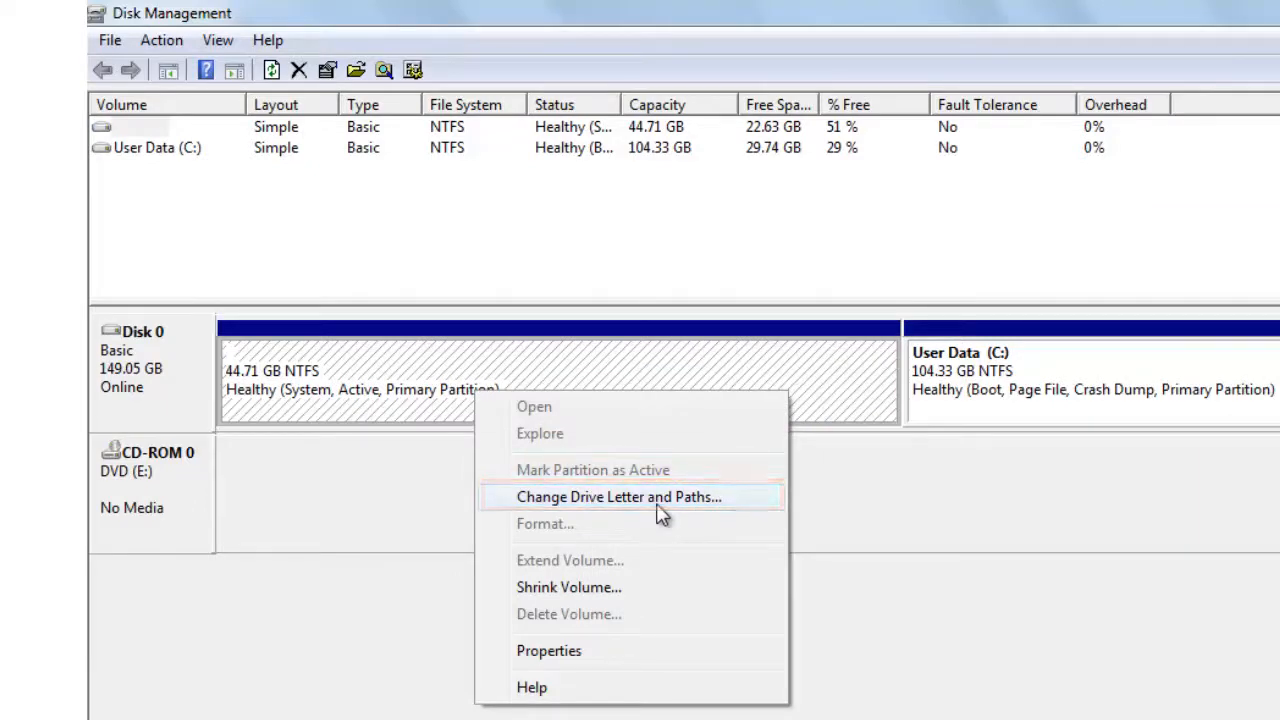
Assign drive letter D back to the unlettered 44.71 GB partition.
left_click(616, 496)
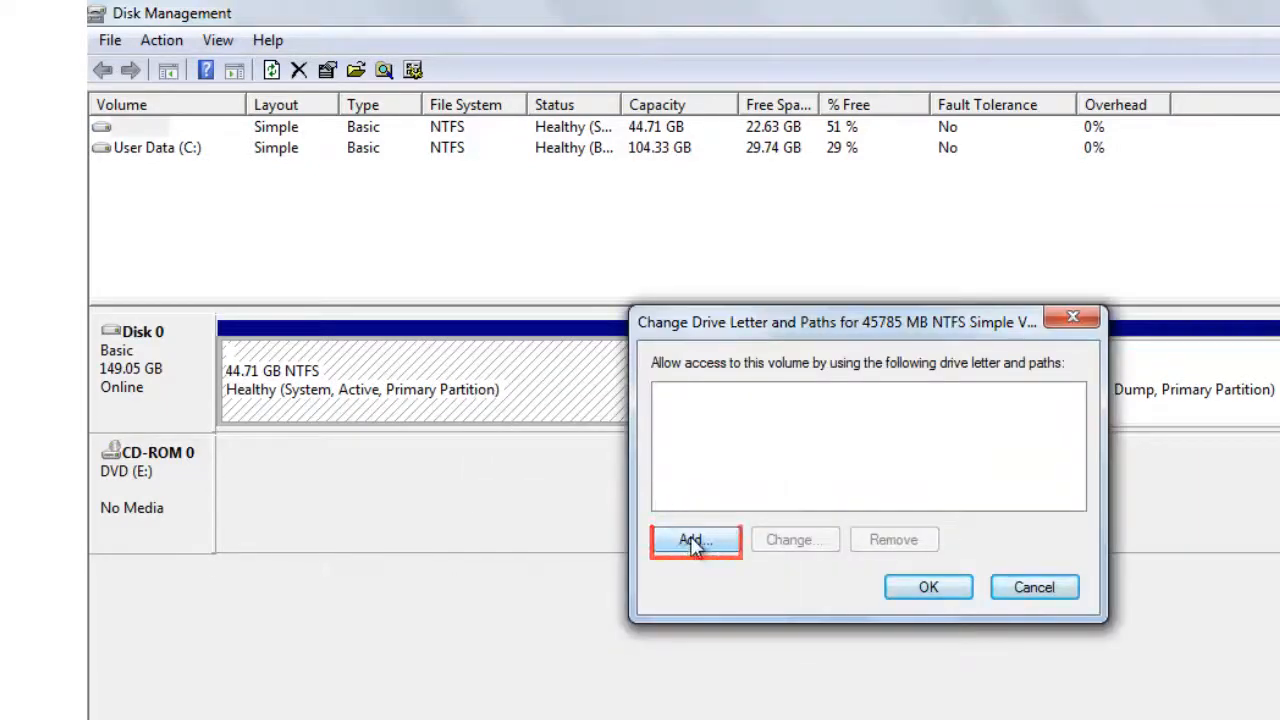
left_click(692, 540)
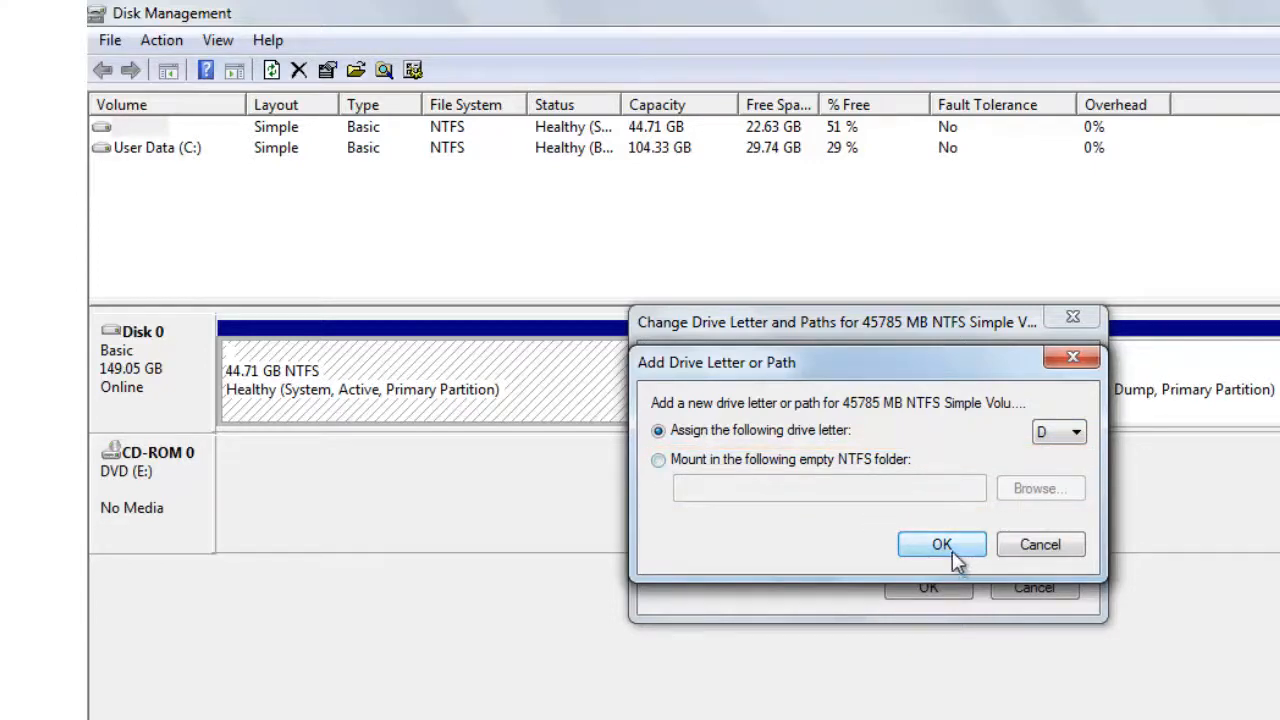
left_click(940, 544)
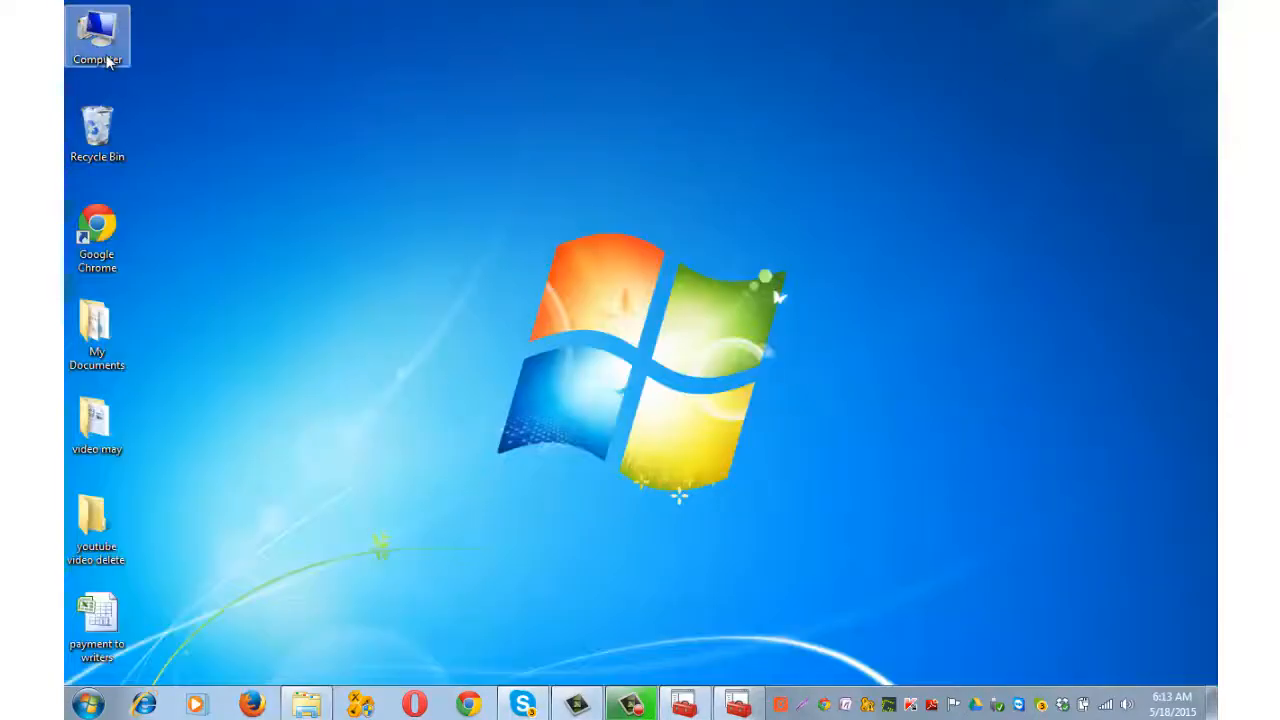
Confirm the 44.7 GB drive is back in Computer and enter cmd in the Run box.
double_click(96, 36)
type("diskmgmt.ms")
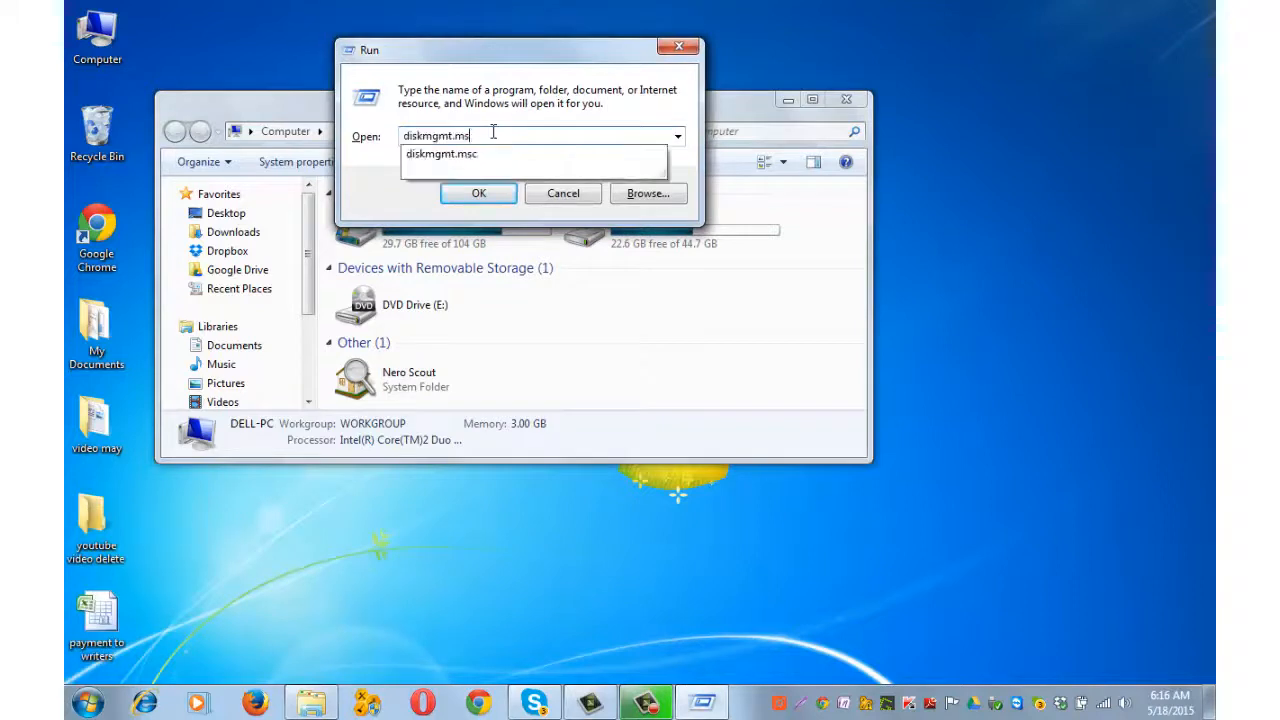
type("cmd")
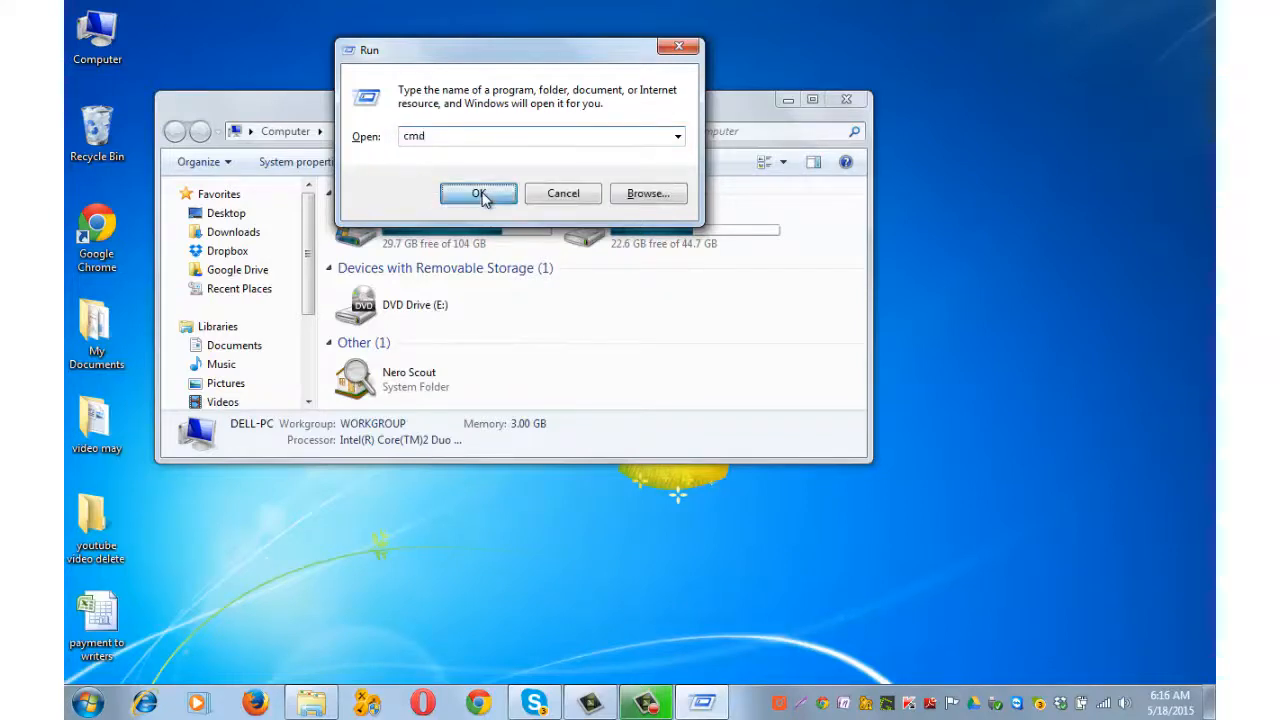
Start diskpart from the Command Prompt and focus its new window.
left_click(478, 192)
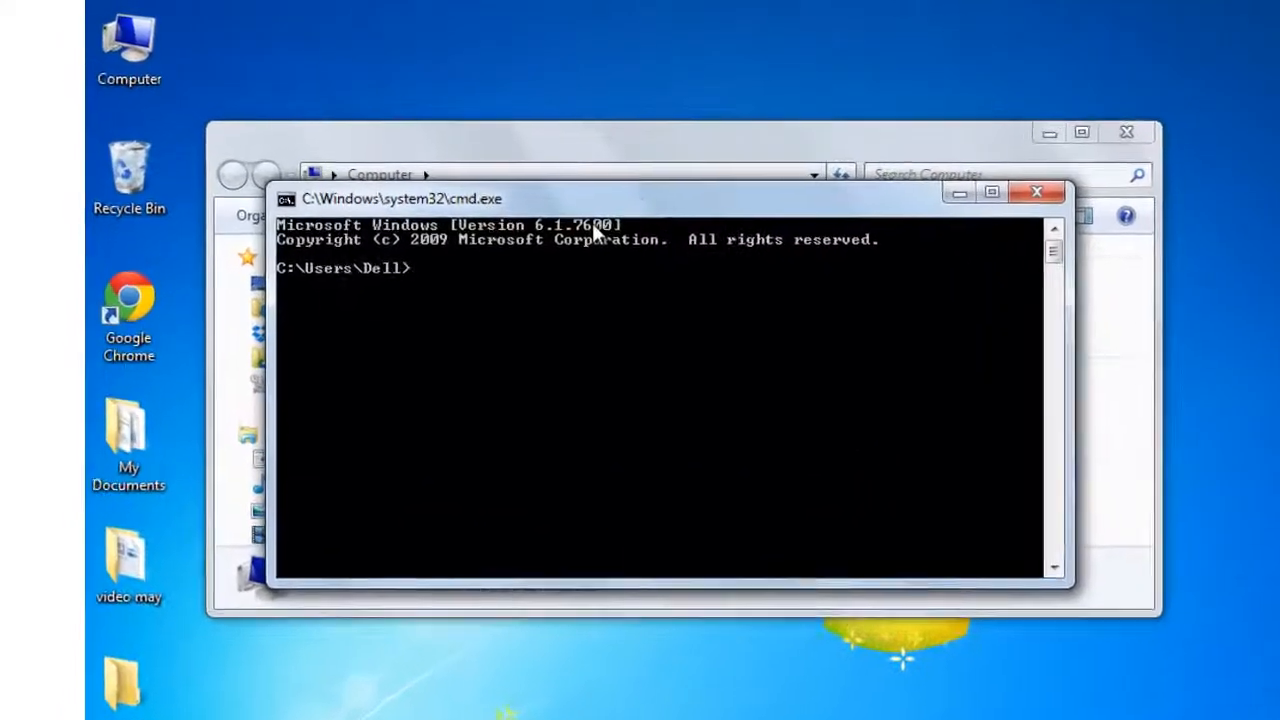
type("diskpart")
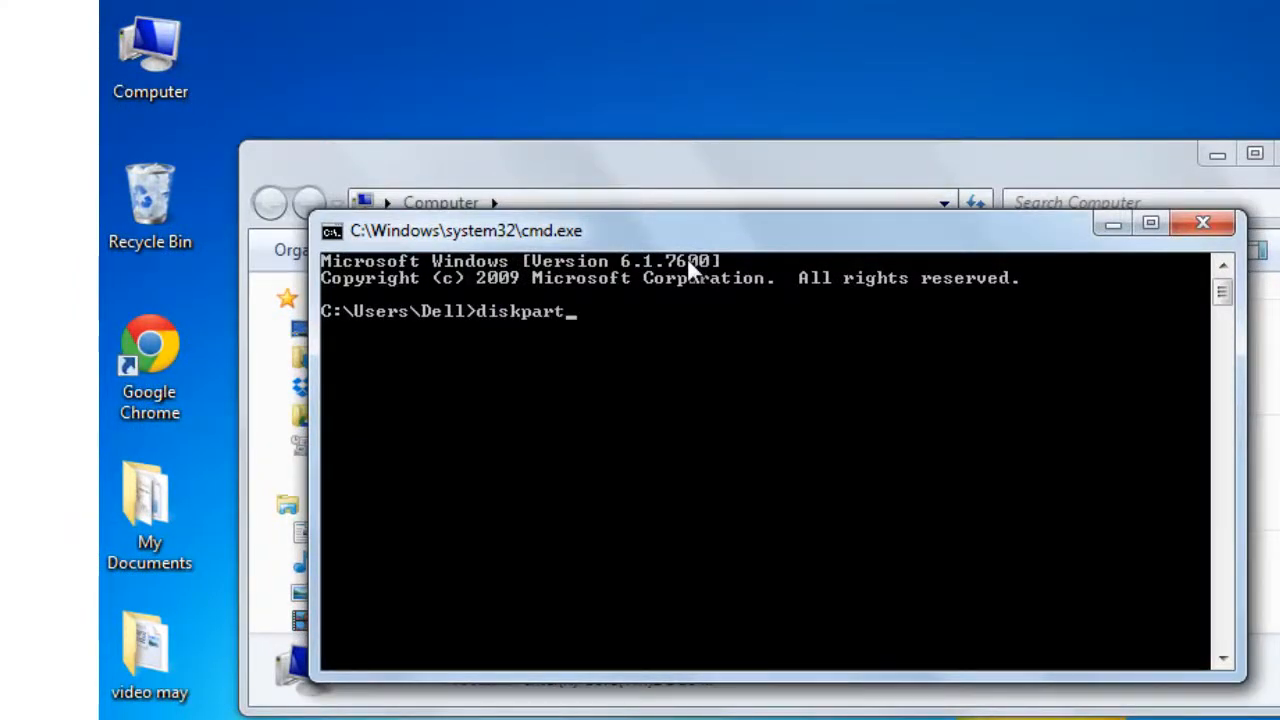
key("Enter")
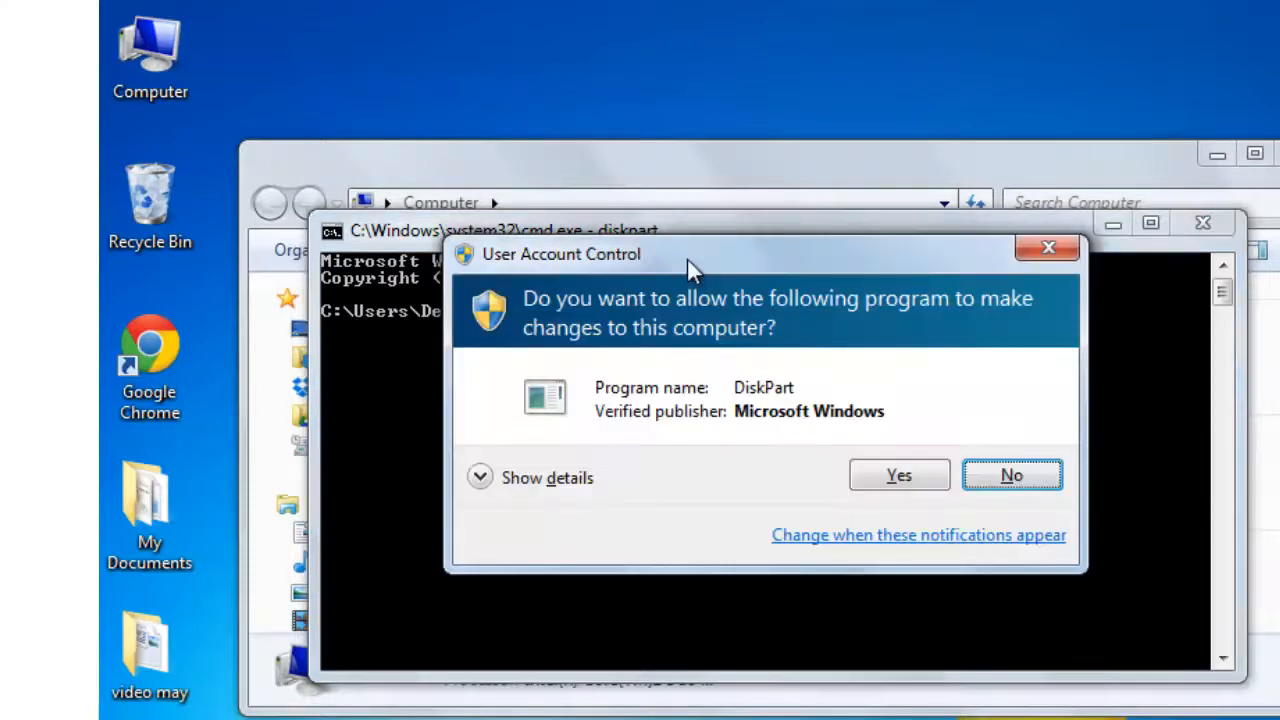
left_click(898, 474)
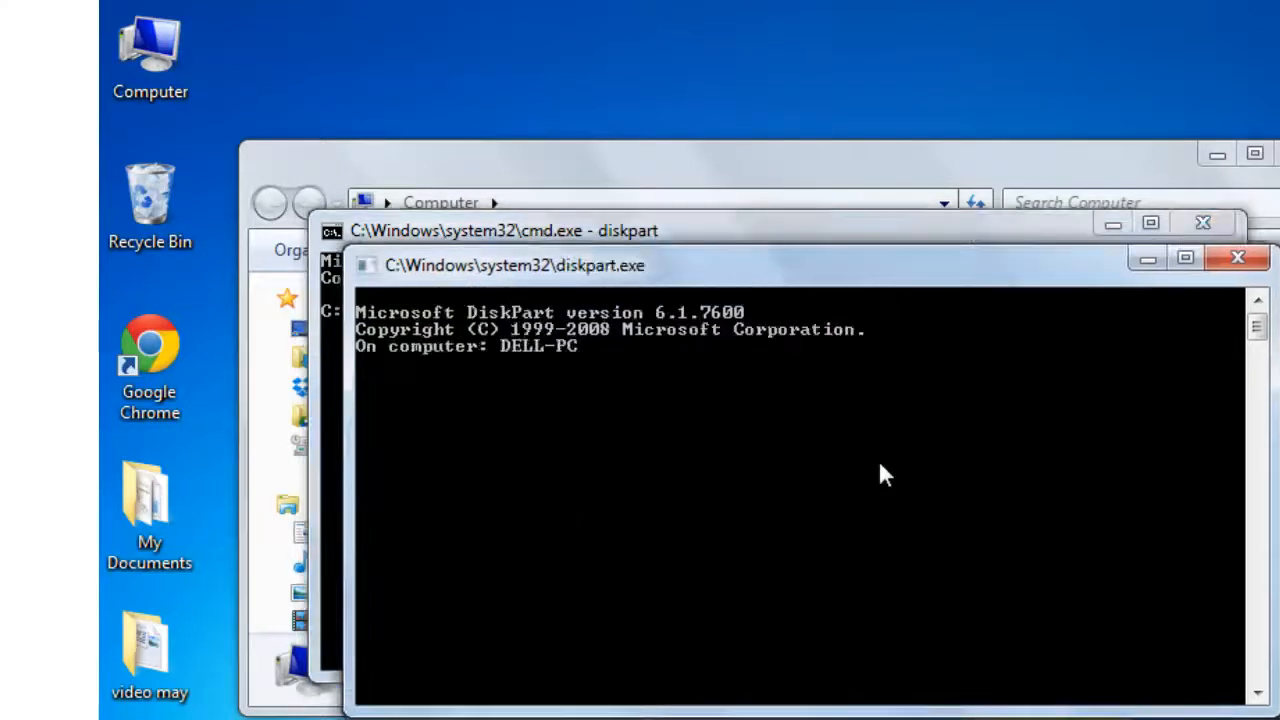
List the volumes and select the 44 GB volume 1 in DiskPart.
type("l")
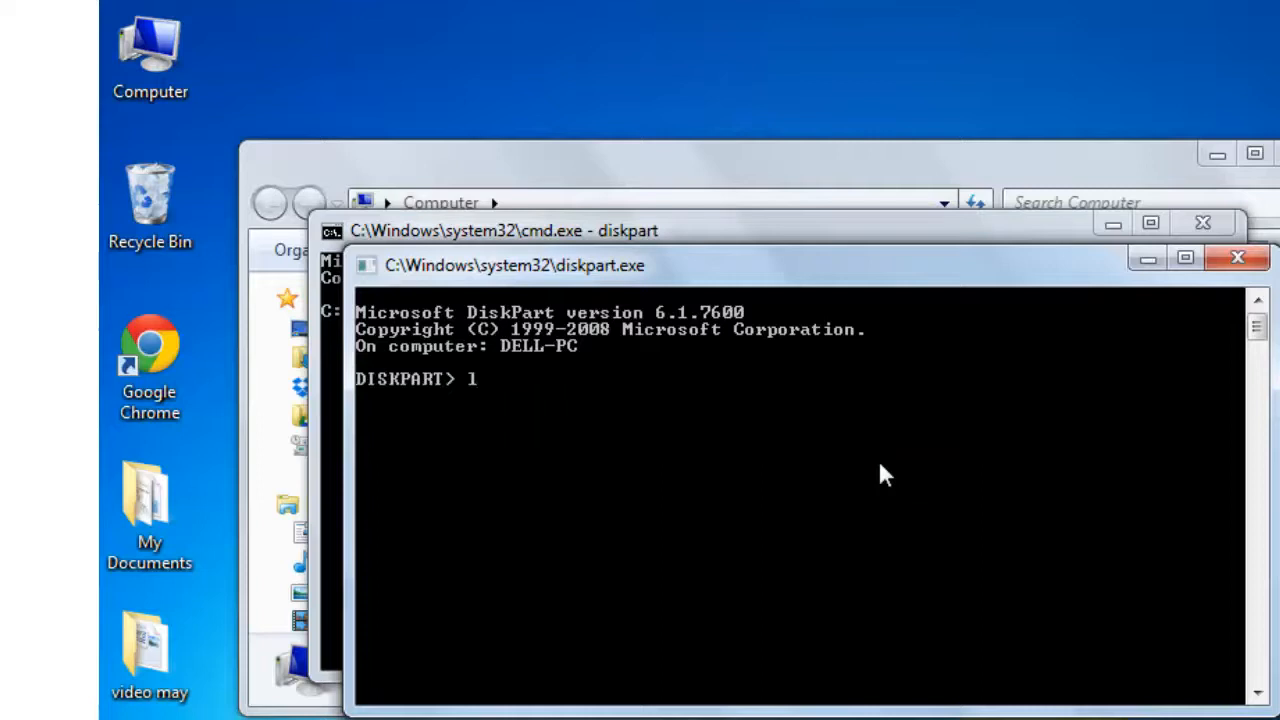
type("ist vl")
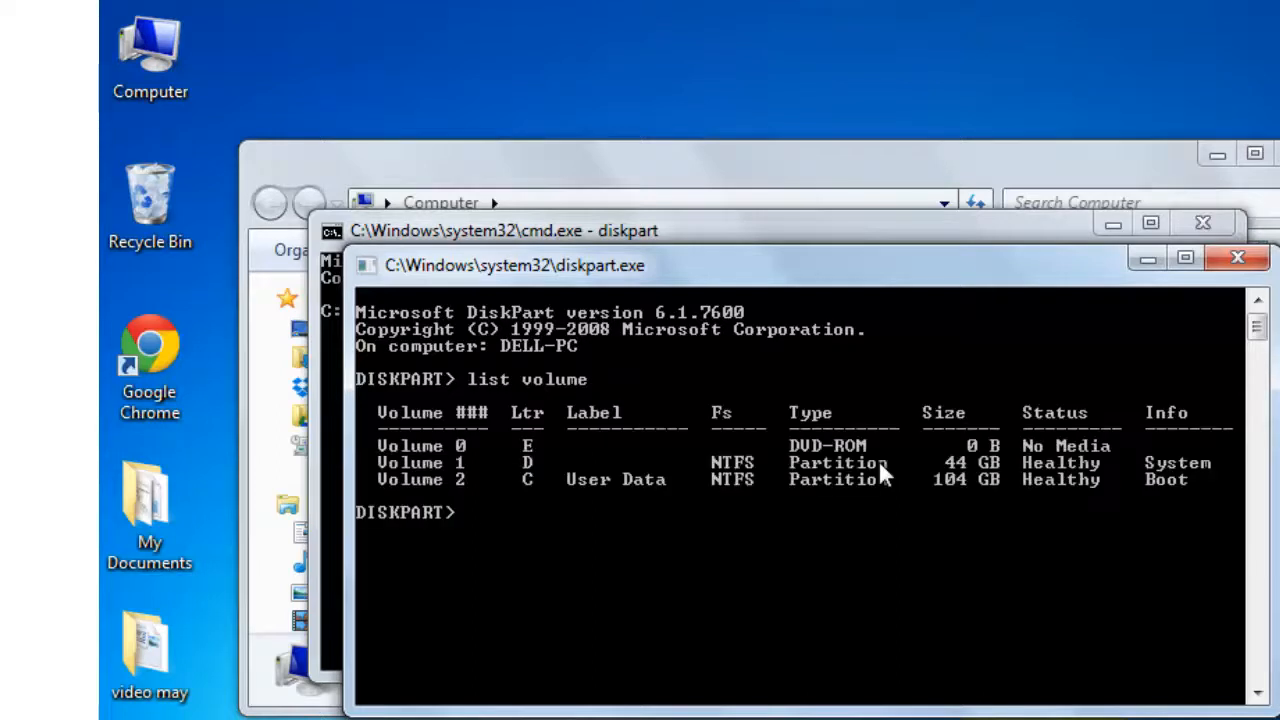
mouse_move(540, 486)
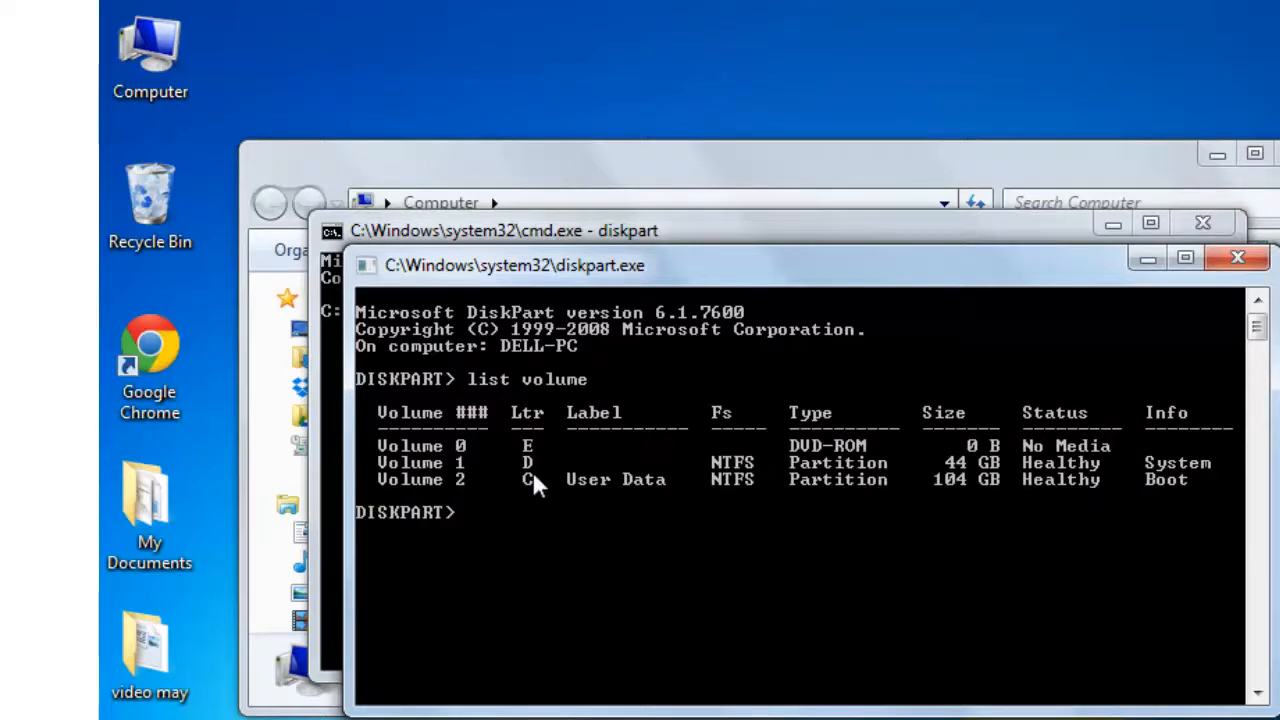
type("s")
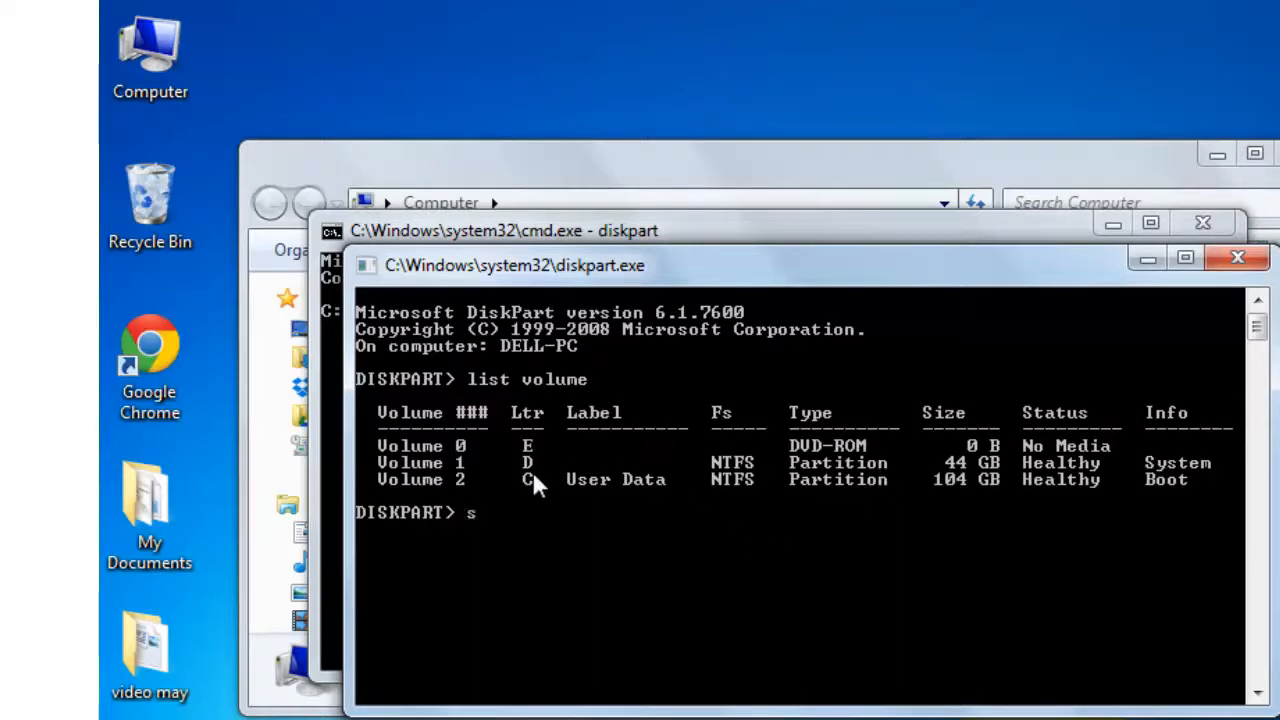
type("elect")
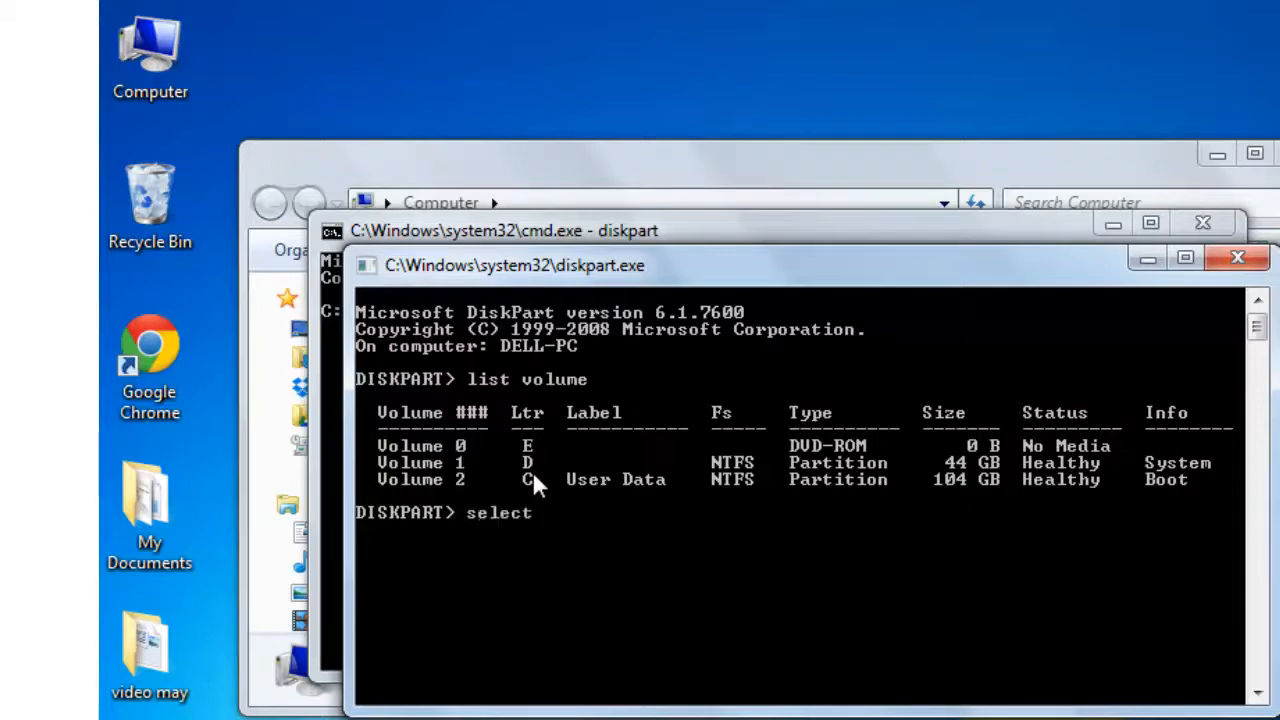
type("volume 1")
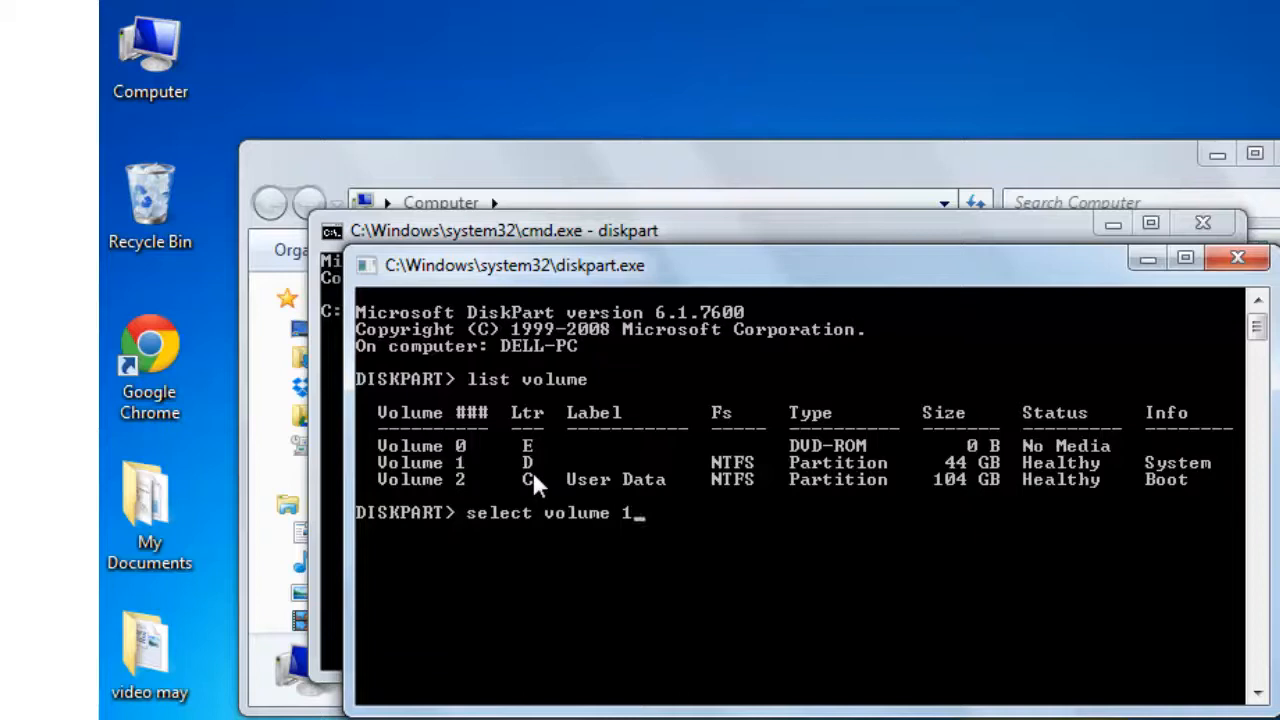
key("enter")
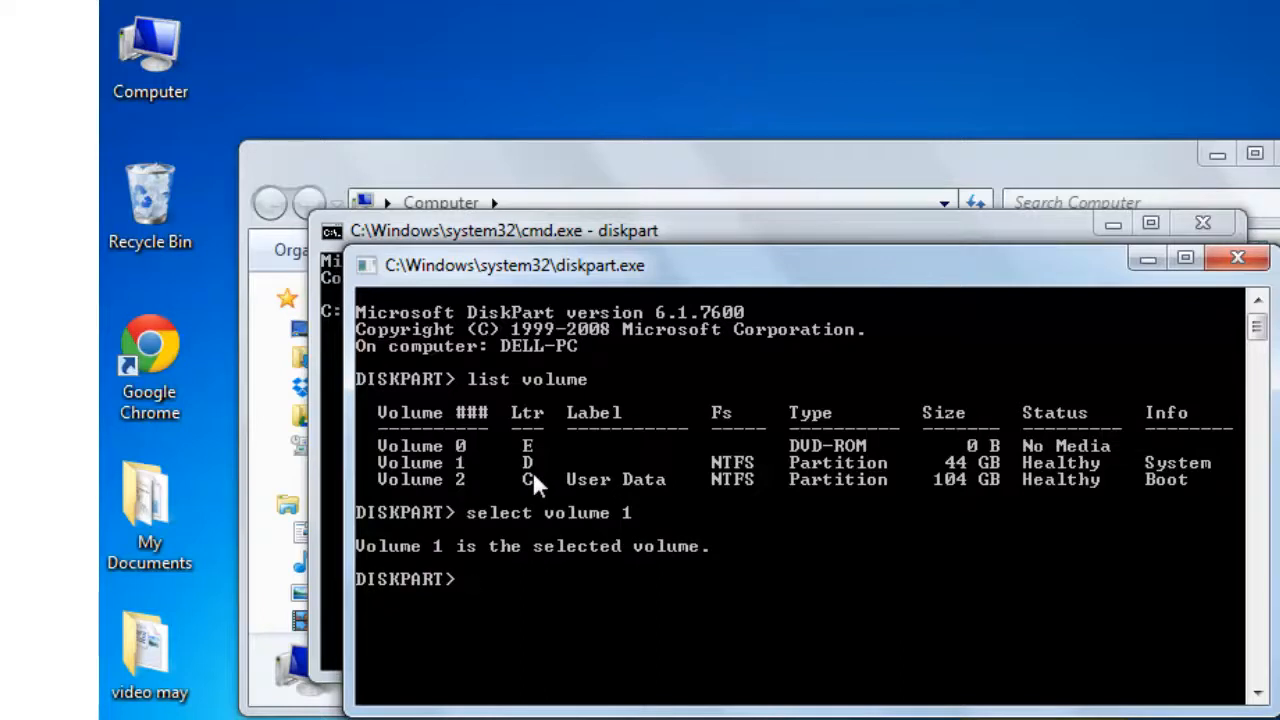
Remove volume 1's drive letter with the remove command and close DiskPart.
type("remove")
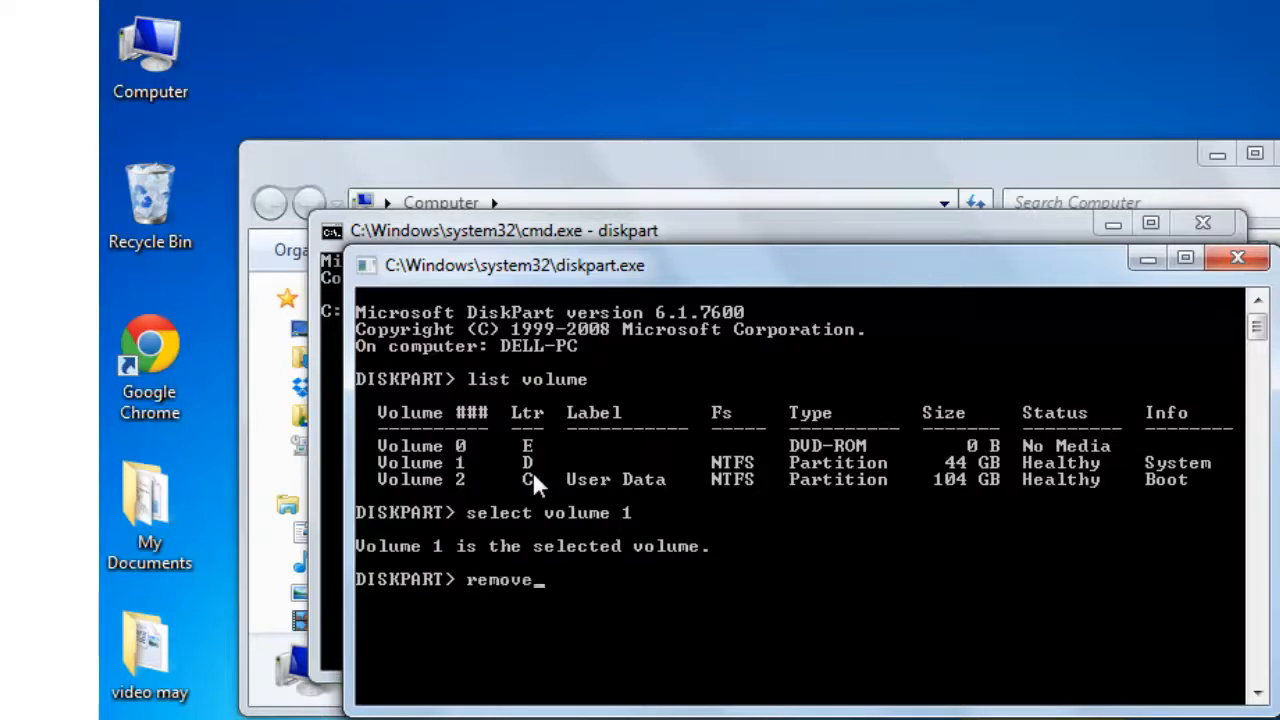
key("enter")
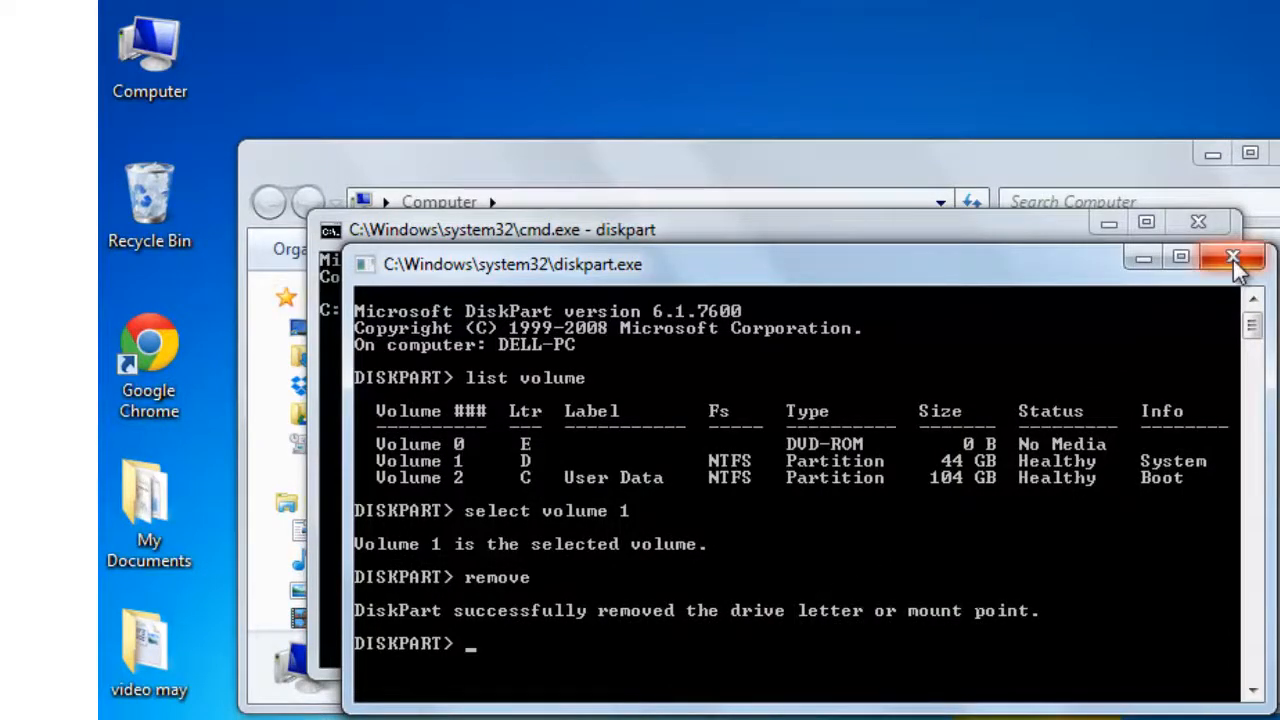
left_click(1232, 258)
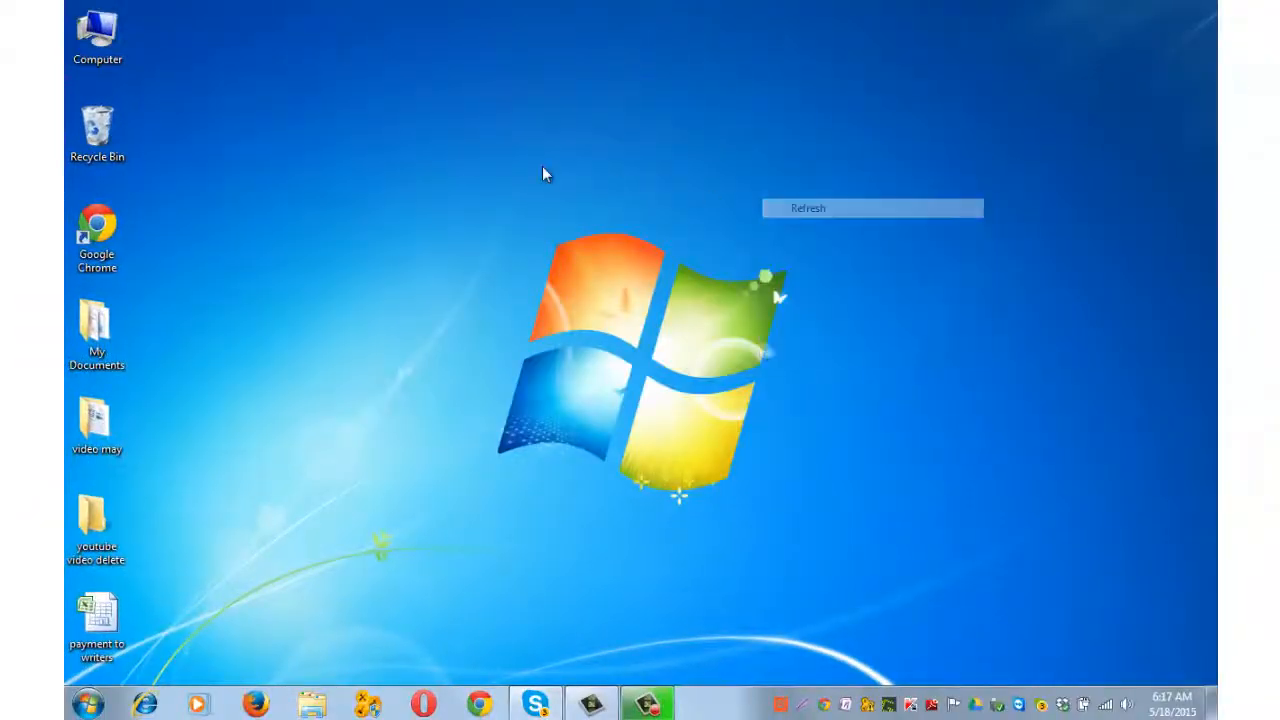
Verify Computer no longer lists drive D, then launch a Command Prompt via cmd.
double_click(96, 36)
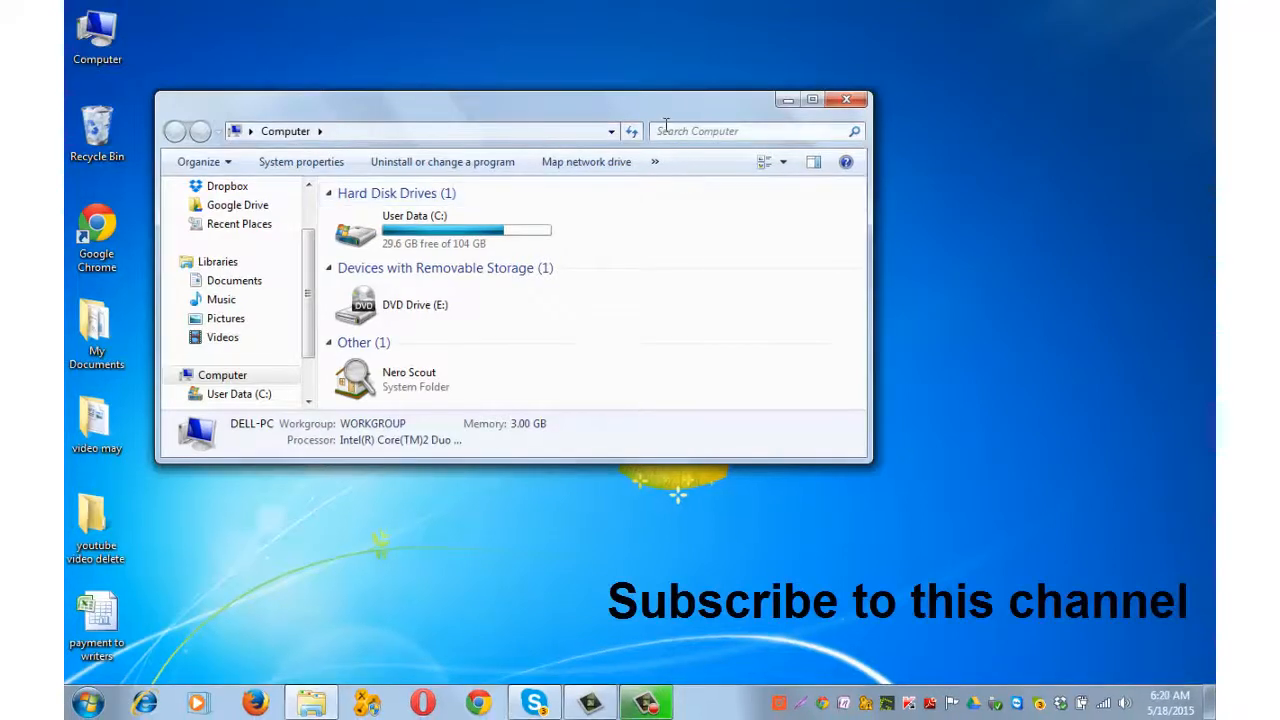
left_click(812, 100)
type("diskmgmt.ms")
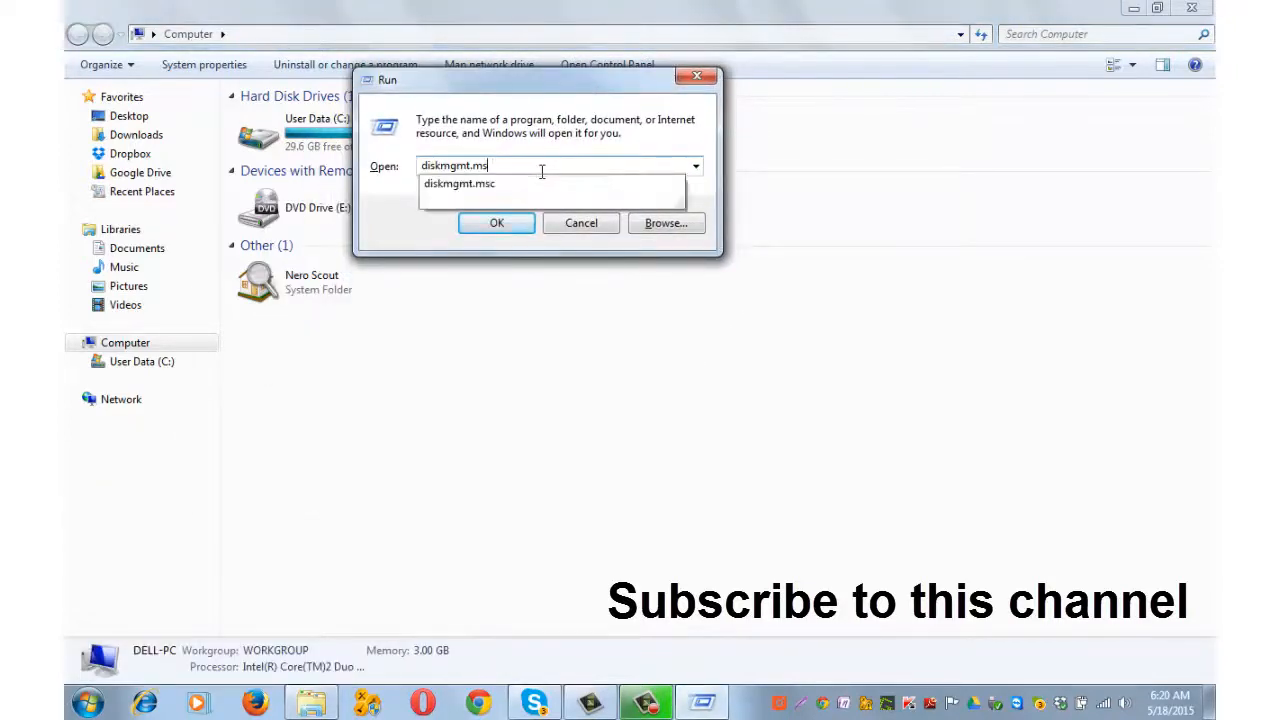
type("cmd")
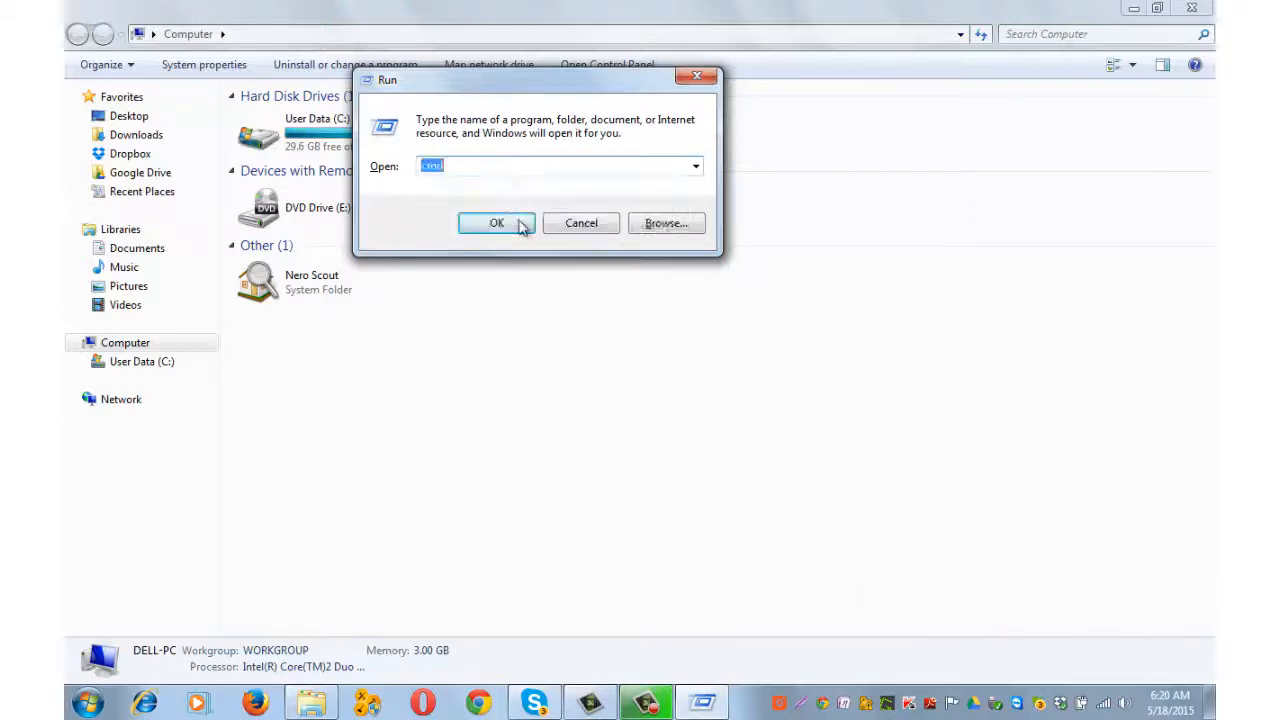
left_click(496, 224)
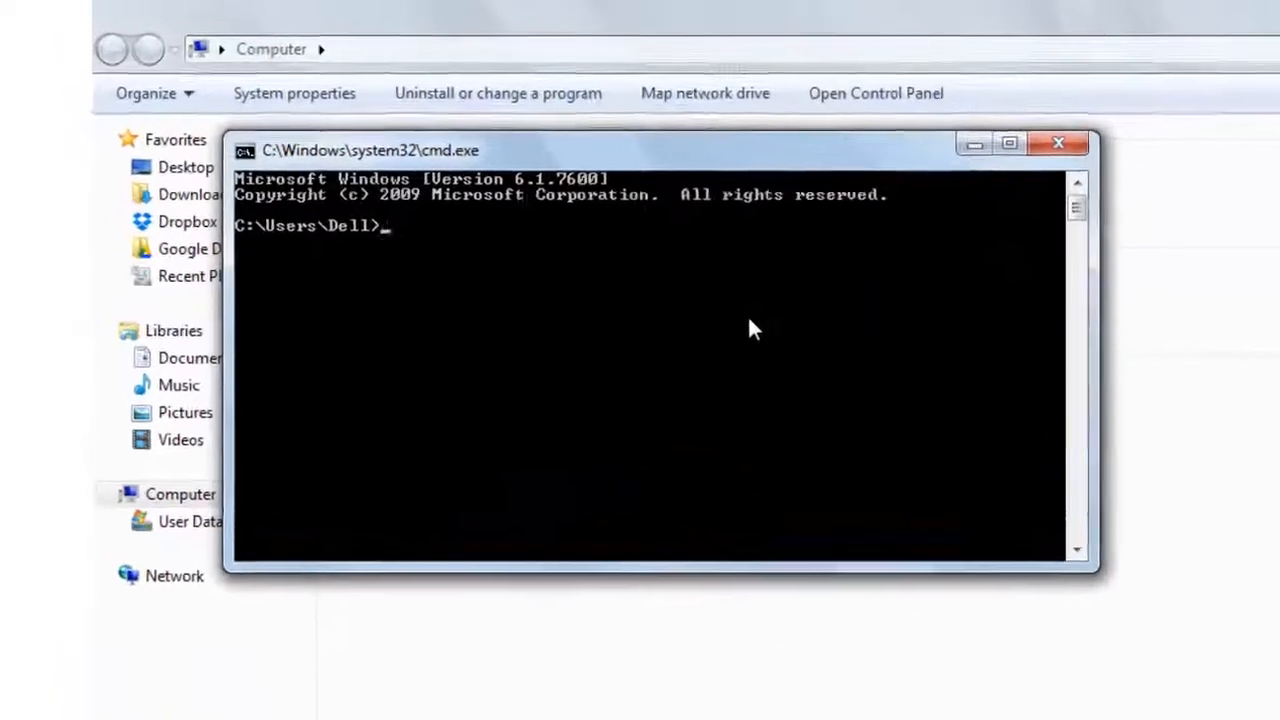
In DiskPart, list volumes, select volume 1 and assign it a drive letter again.
type("diskpart")
type("list")
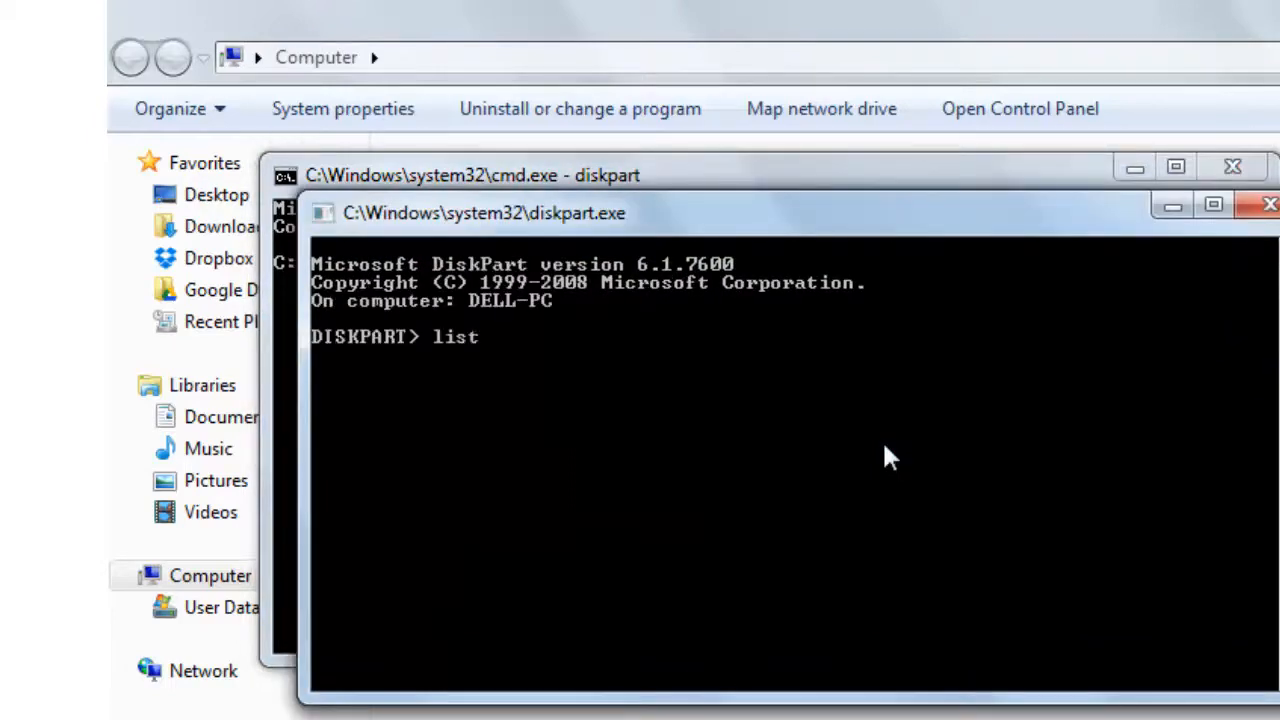
type("volume")
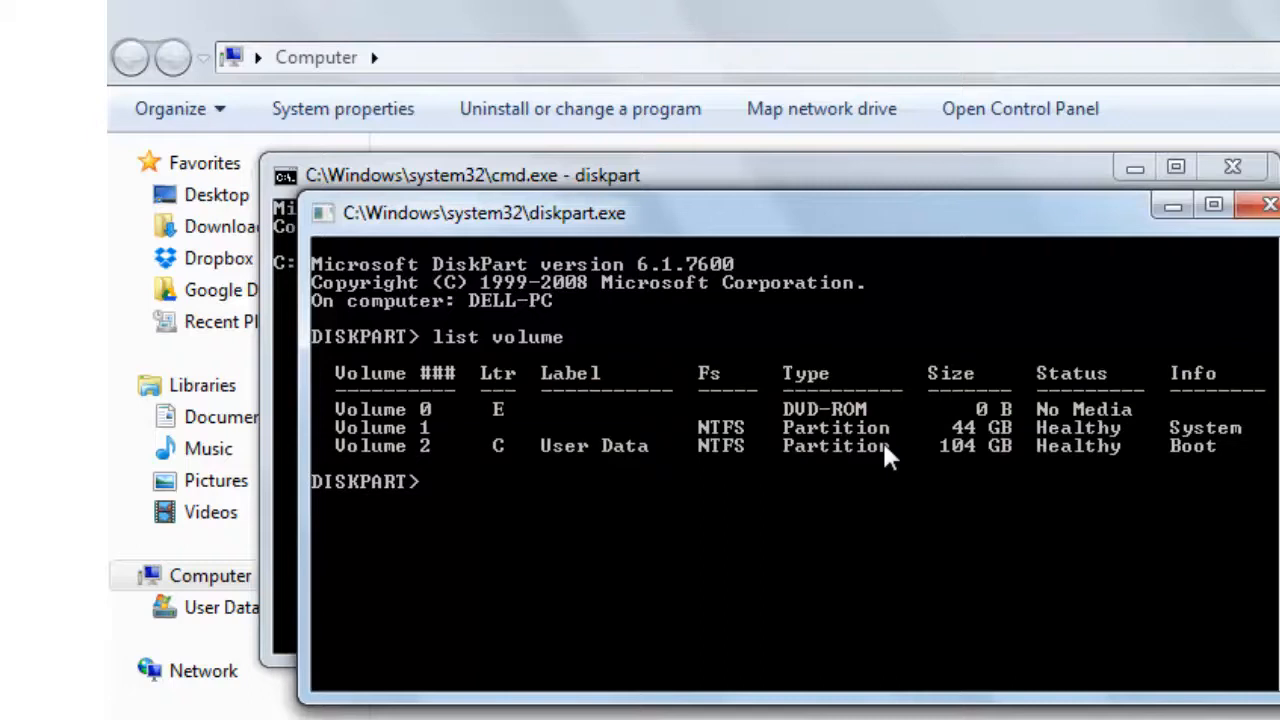
type("select volume 1")
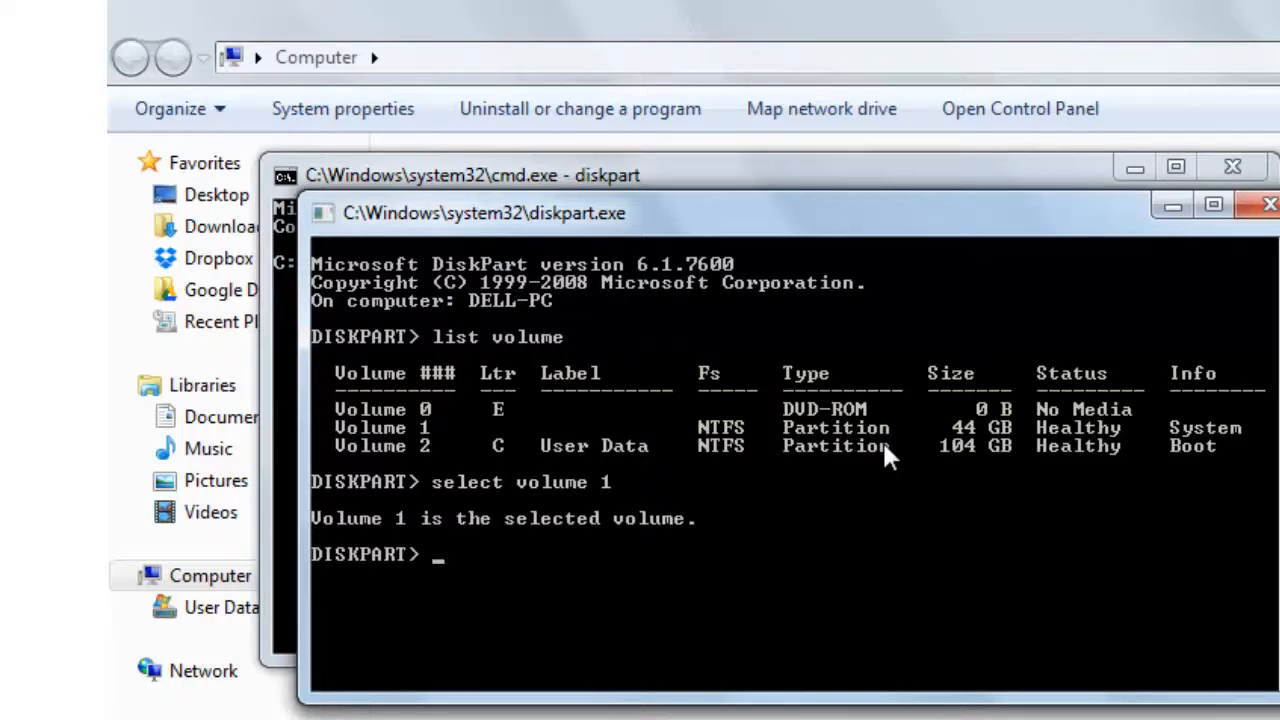
type("ass")
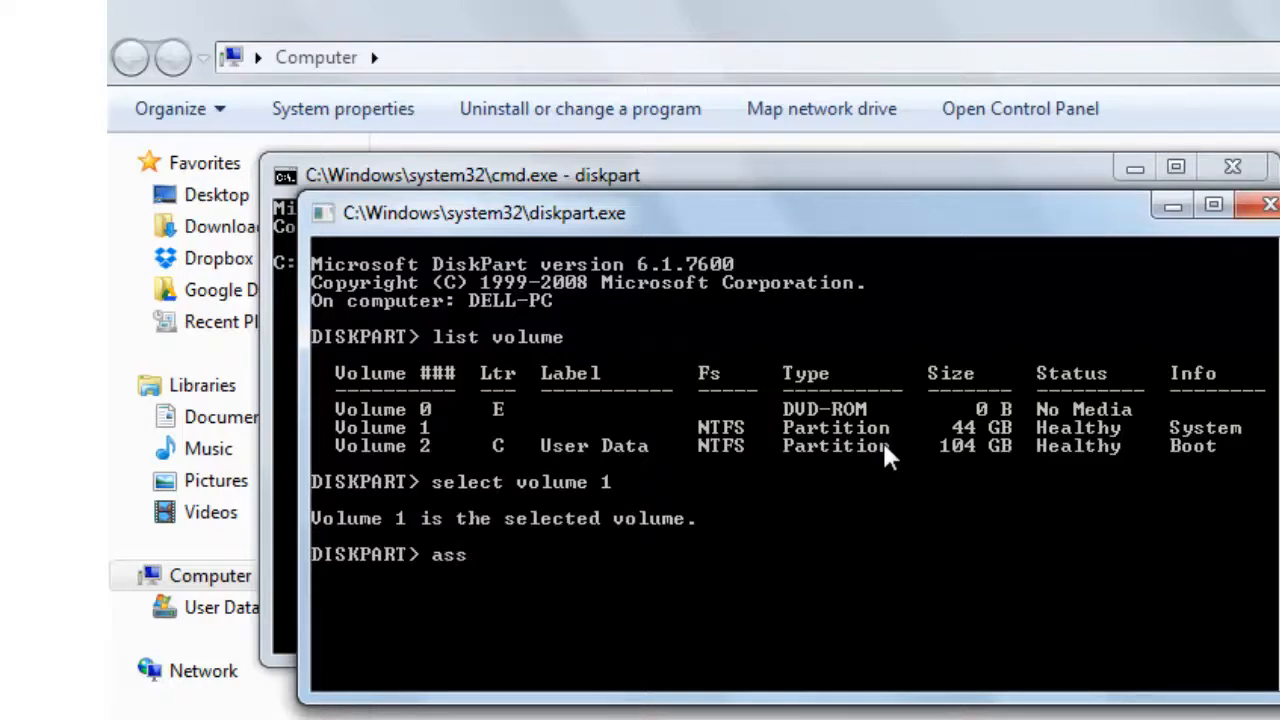
type("ign")
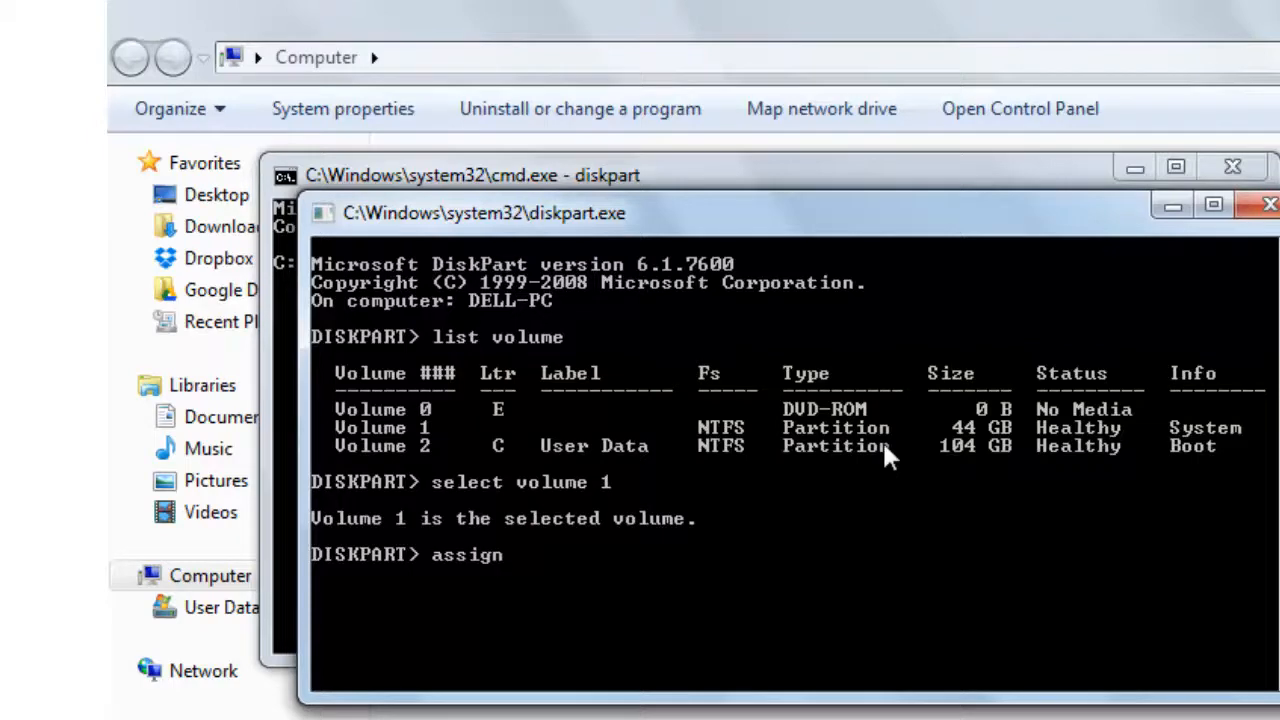
key("Enter")
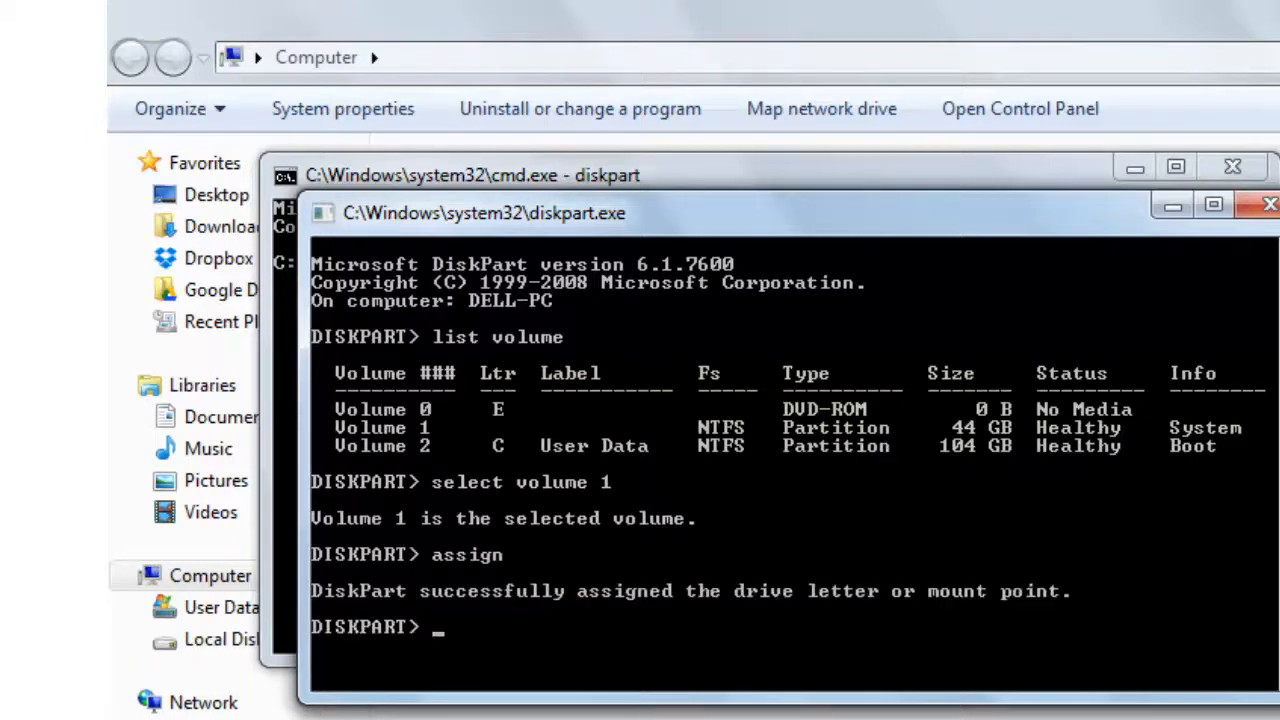